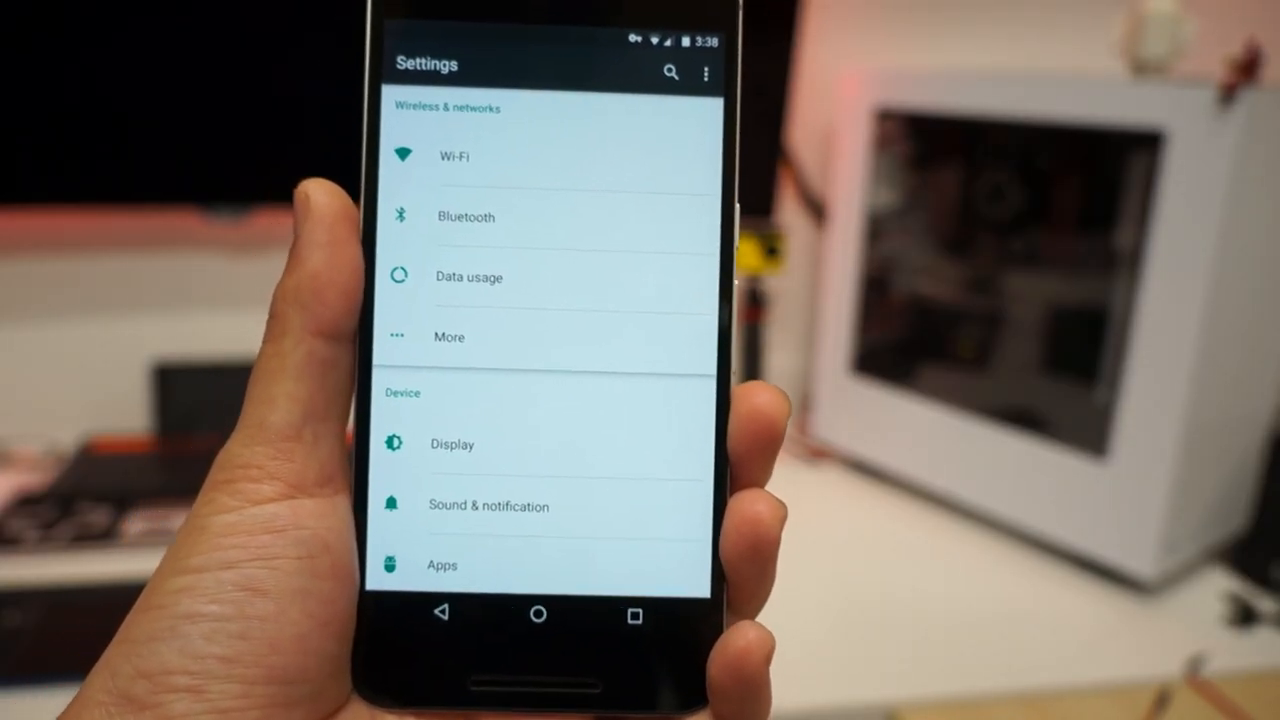
# Enter System UI Tuner past the warning and drag the Invert colors tile off Quick Settings.
pyautogui.scroll(-3)
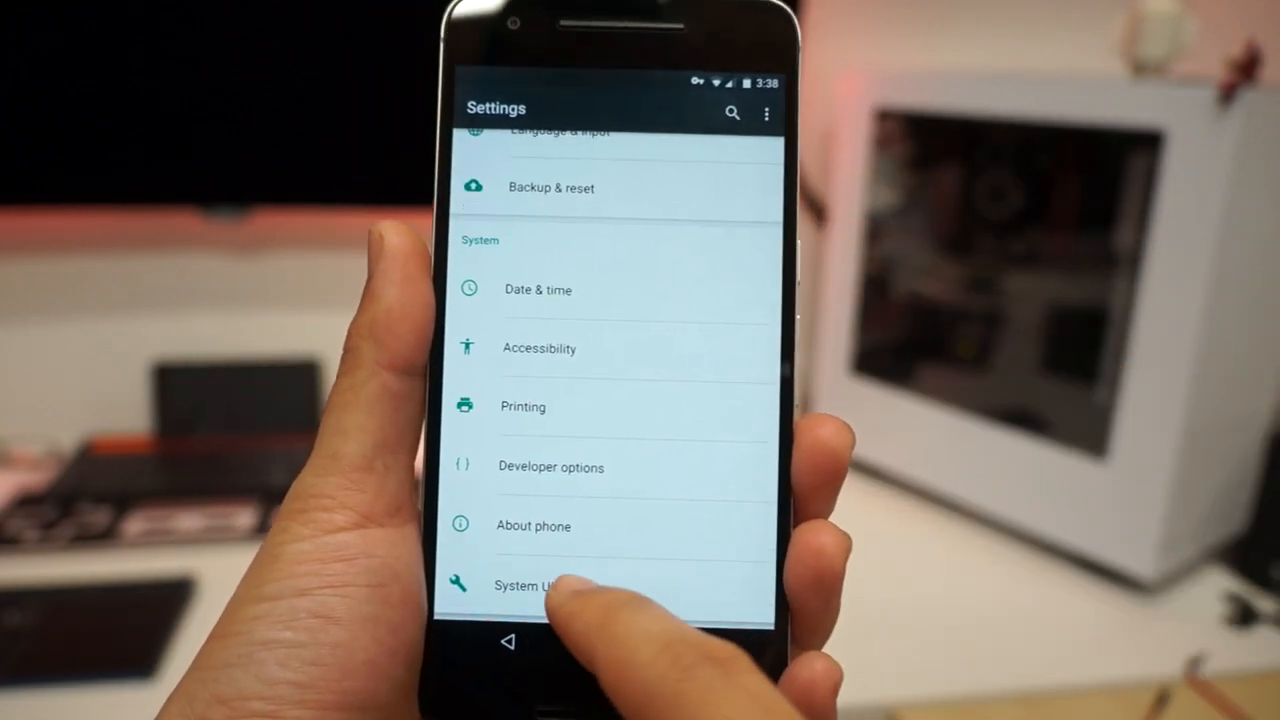
pyautogui.click(530, 584)
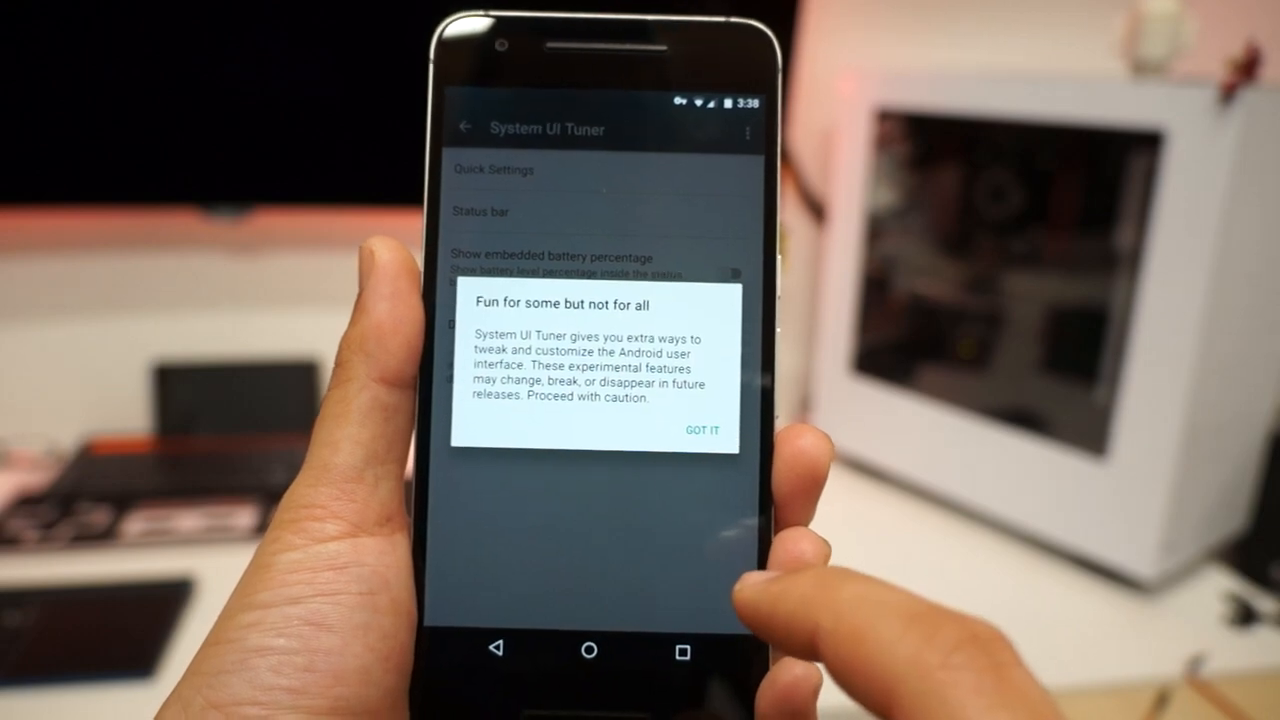
pyautogui.click(704, 428)
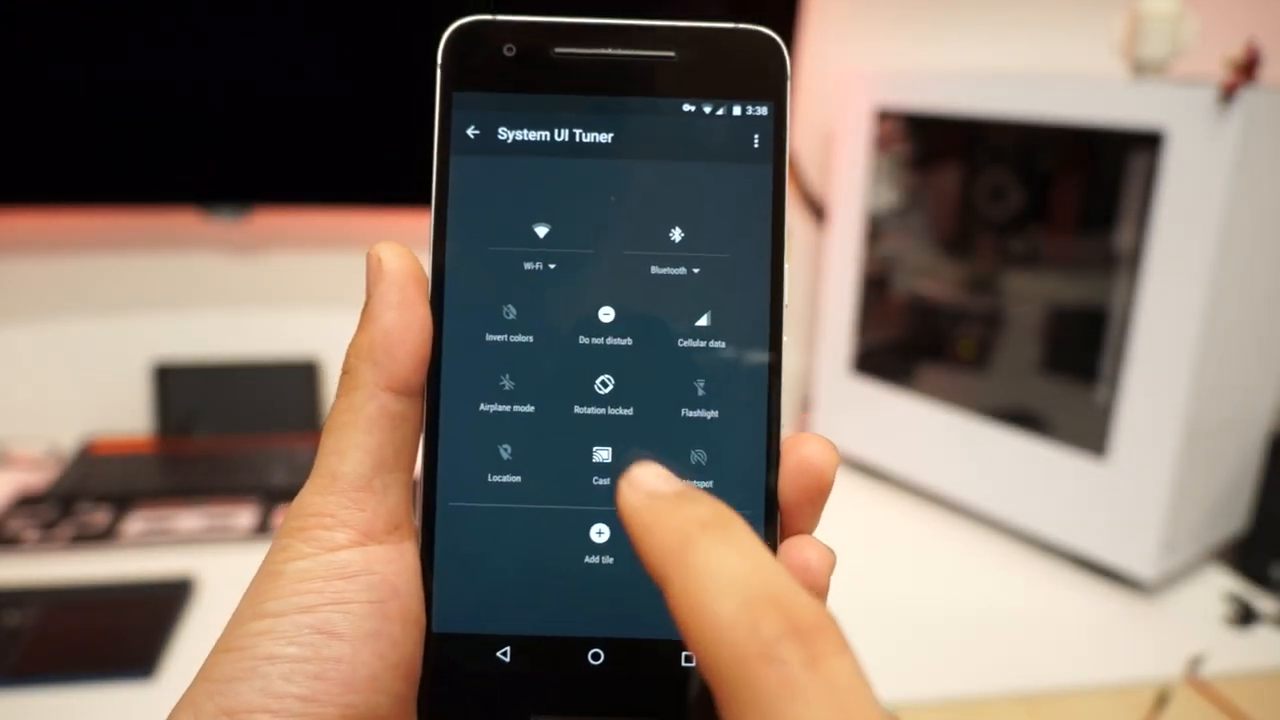
pyautogui.click(598, 540)
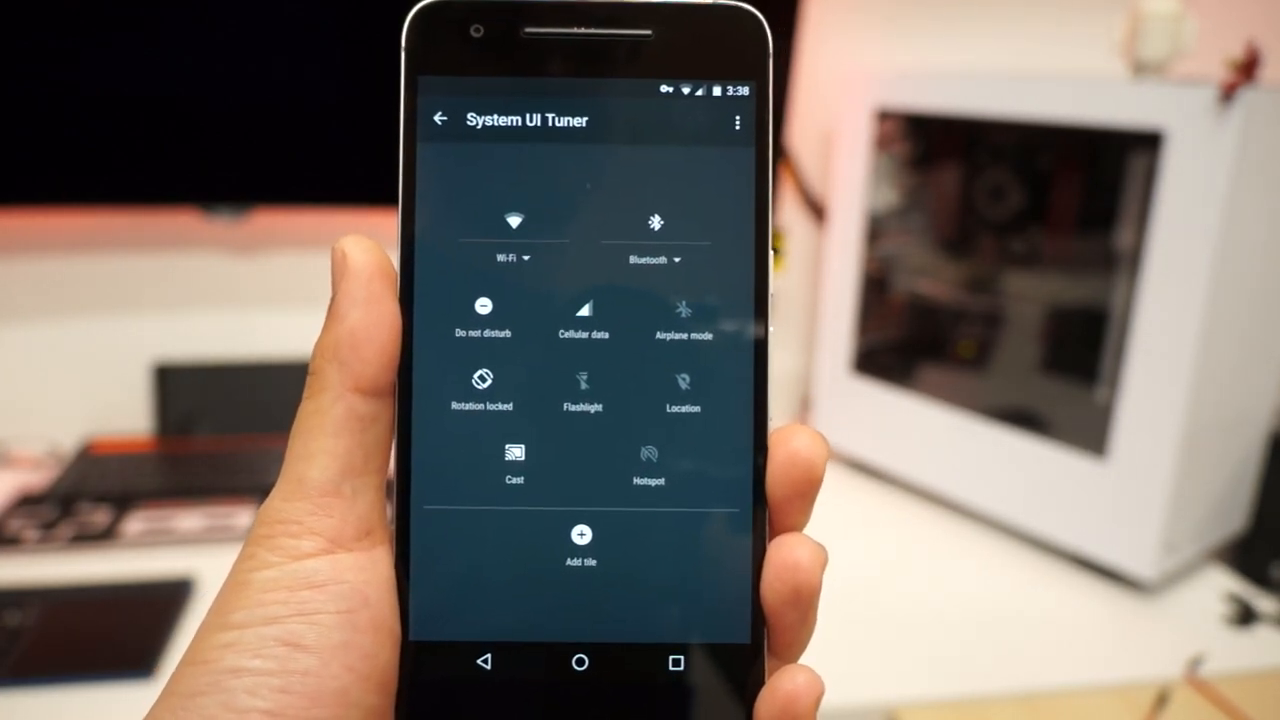
pyautogui.click(580, 540)
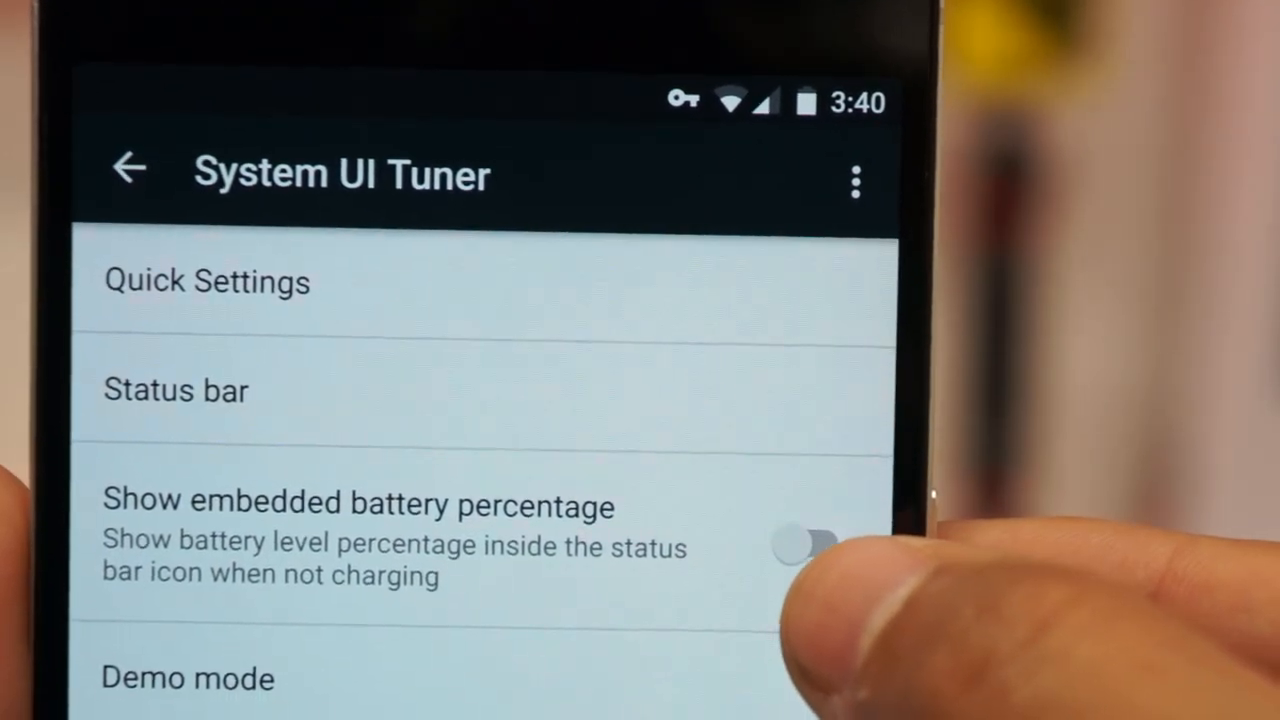
# Toggle a system icon in the Status bar list, then return to the main Settings list.
pyautogui.click(810, 544)
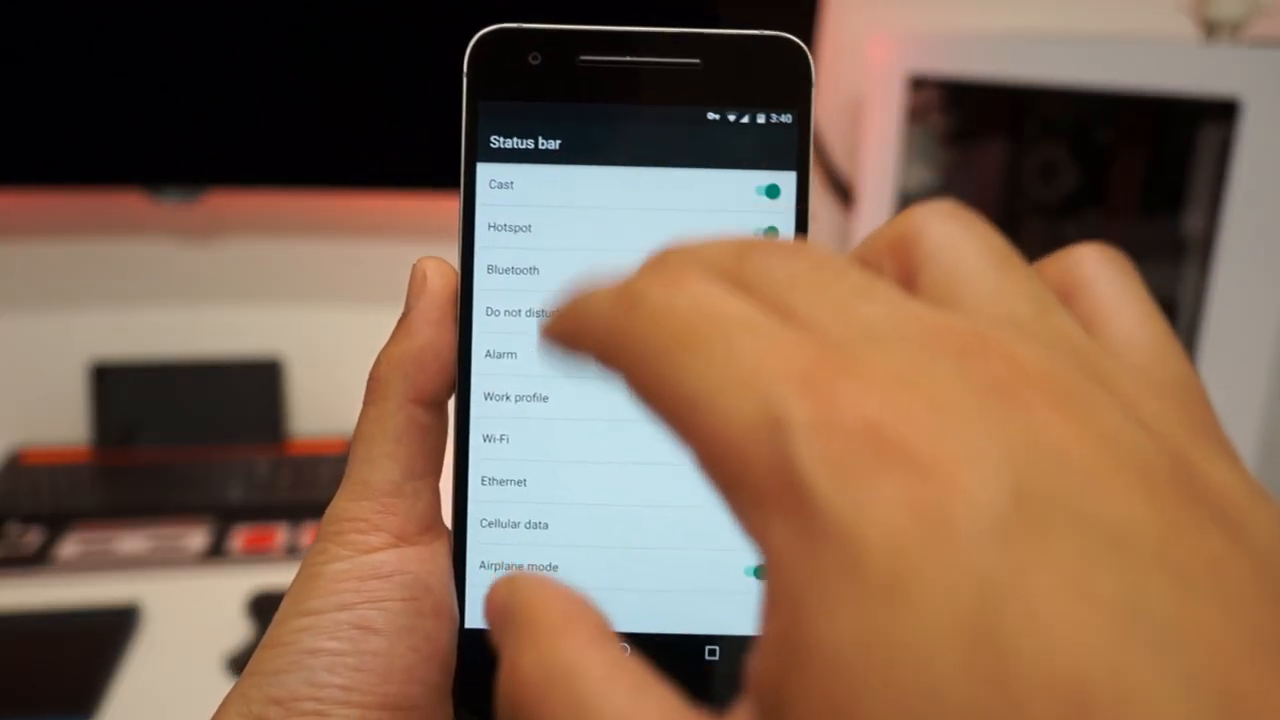
pyautogui.click(632, 652)
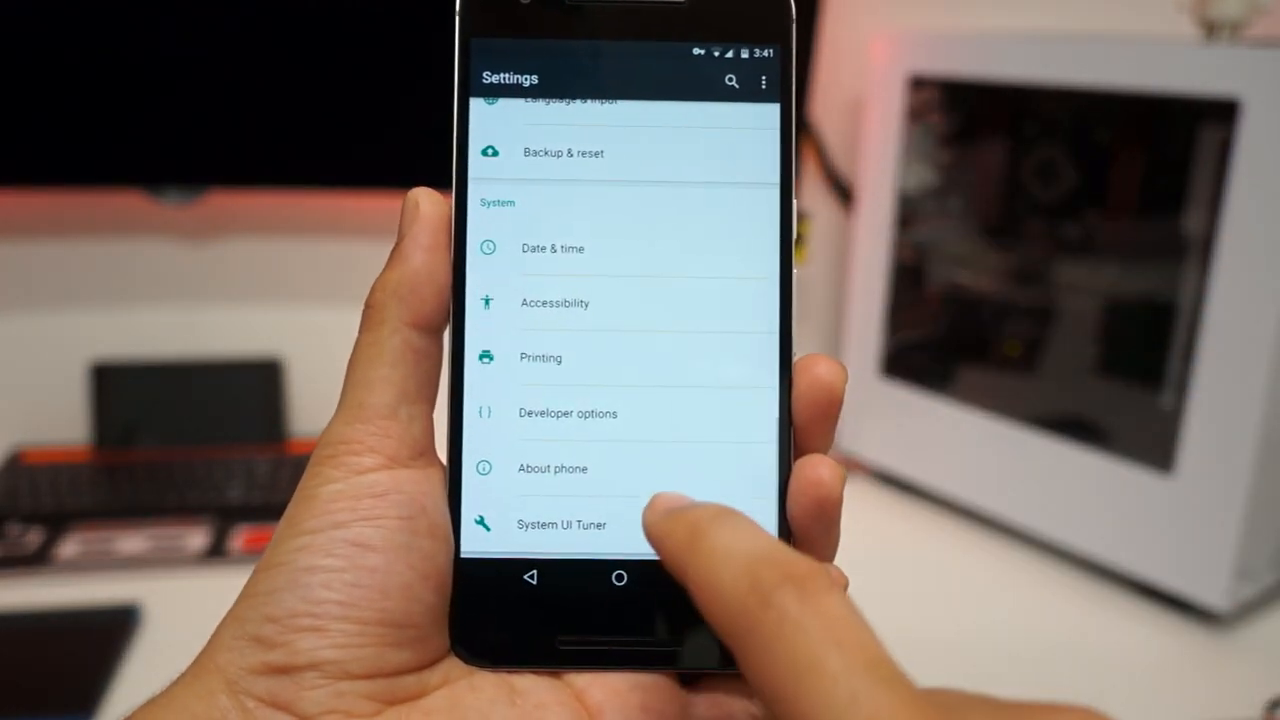
# Browse Developer options down through Debugging, Input and Drawing to the animation scales.
pyautogui.click(552, 468)
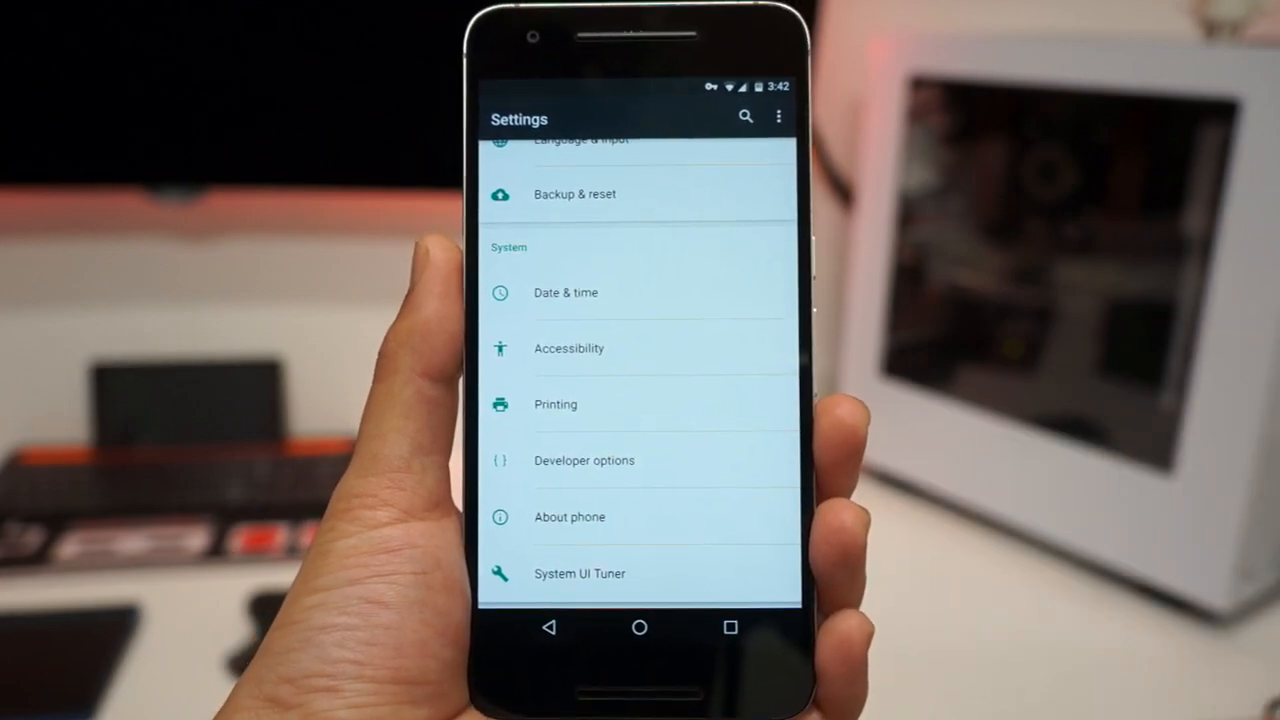
pyautogui.click(584, 460)
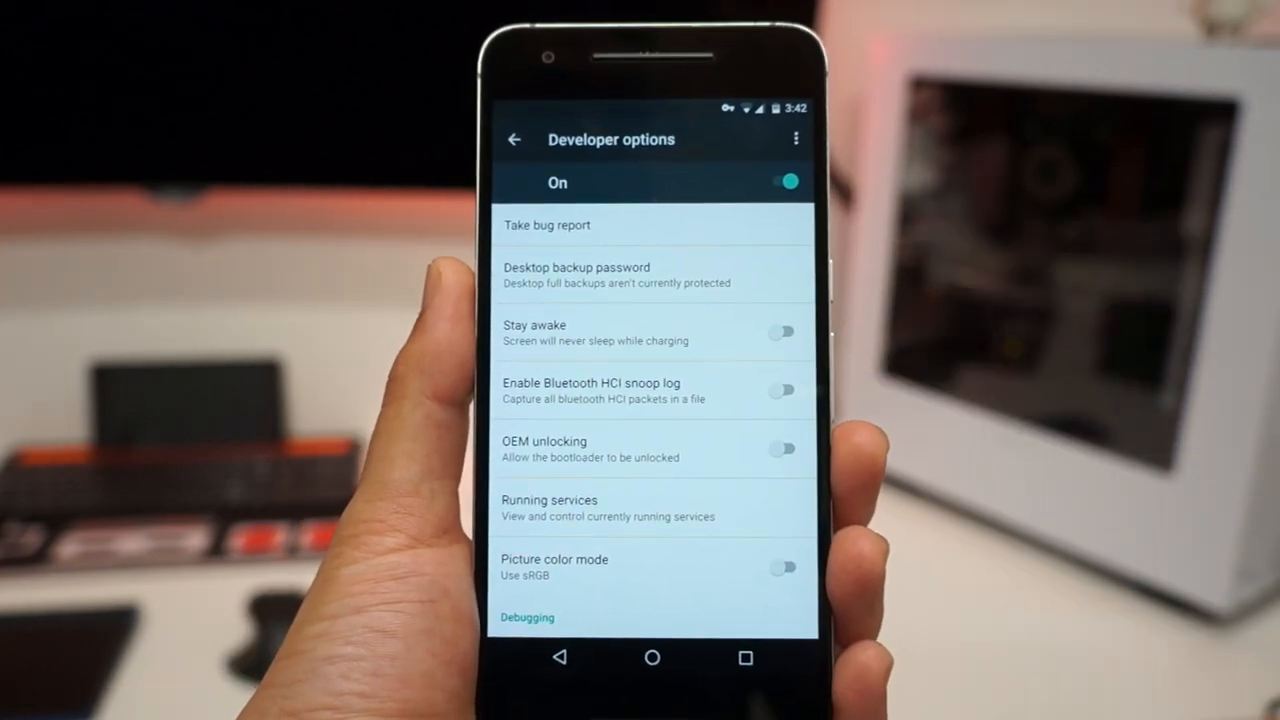
pyautogui.scroll(-3)
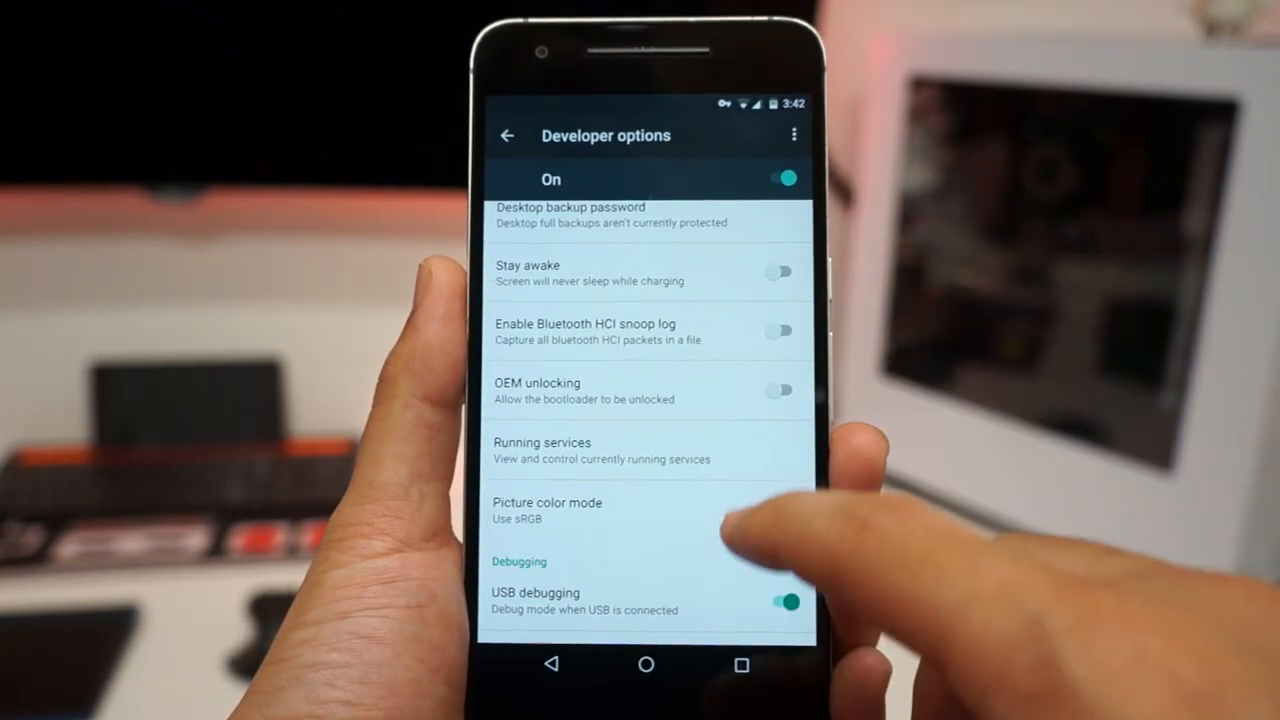
pyautogui.scroll(-3)
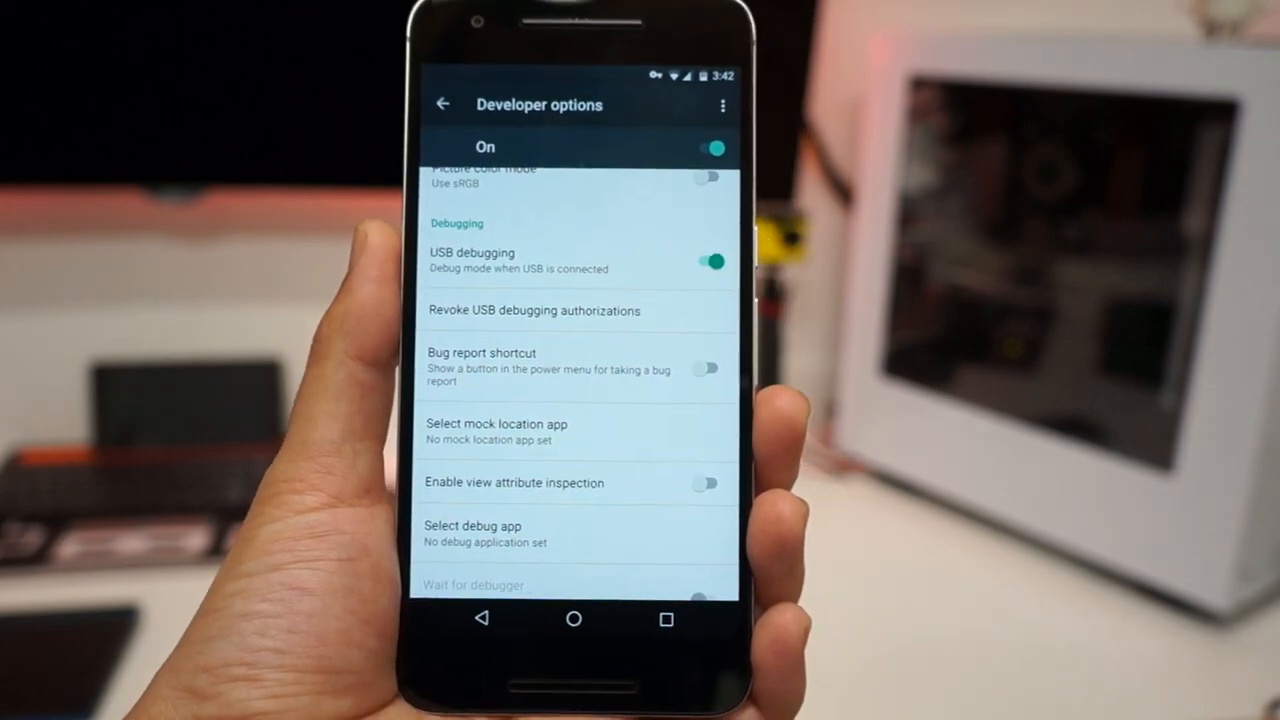
pyautogui.scroll(-3)
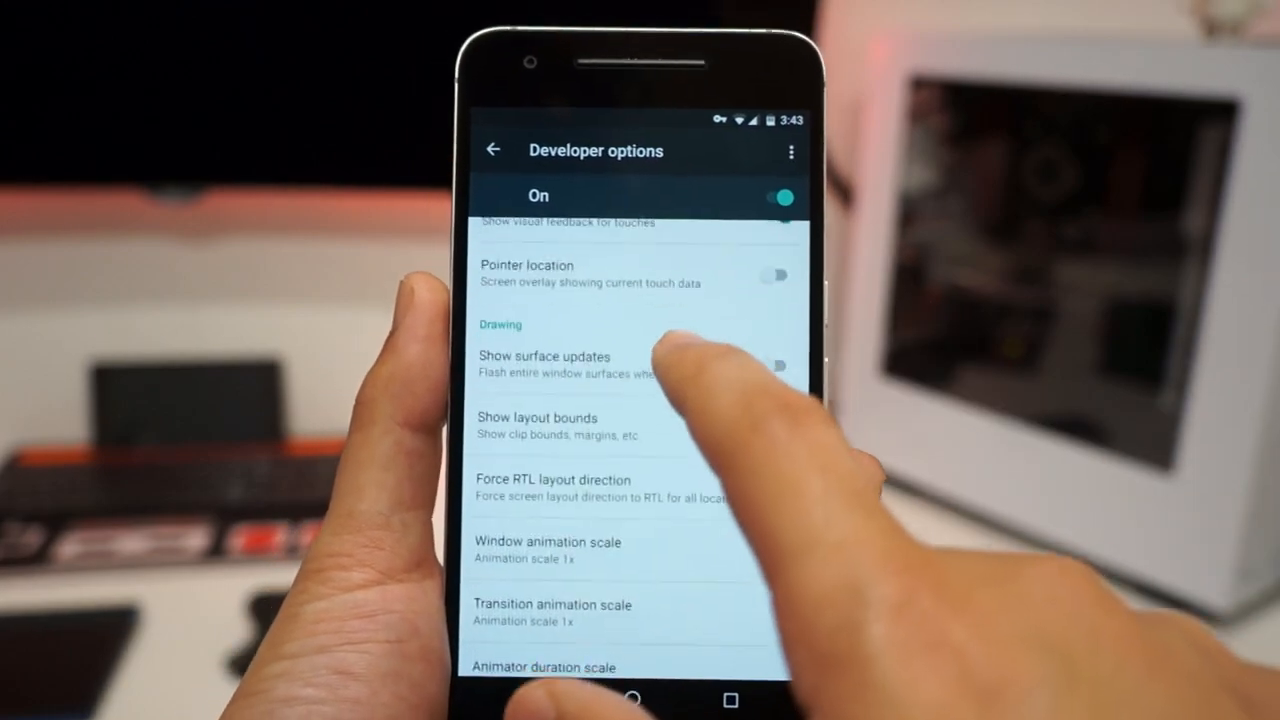
pyautogui.scroll(-3)
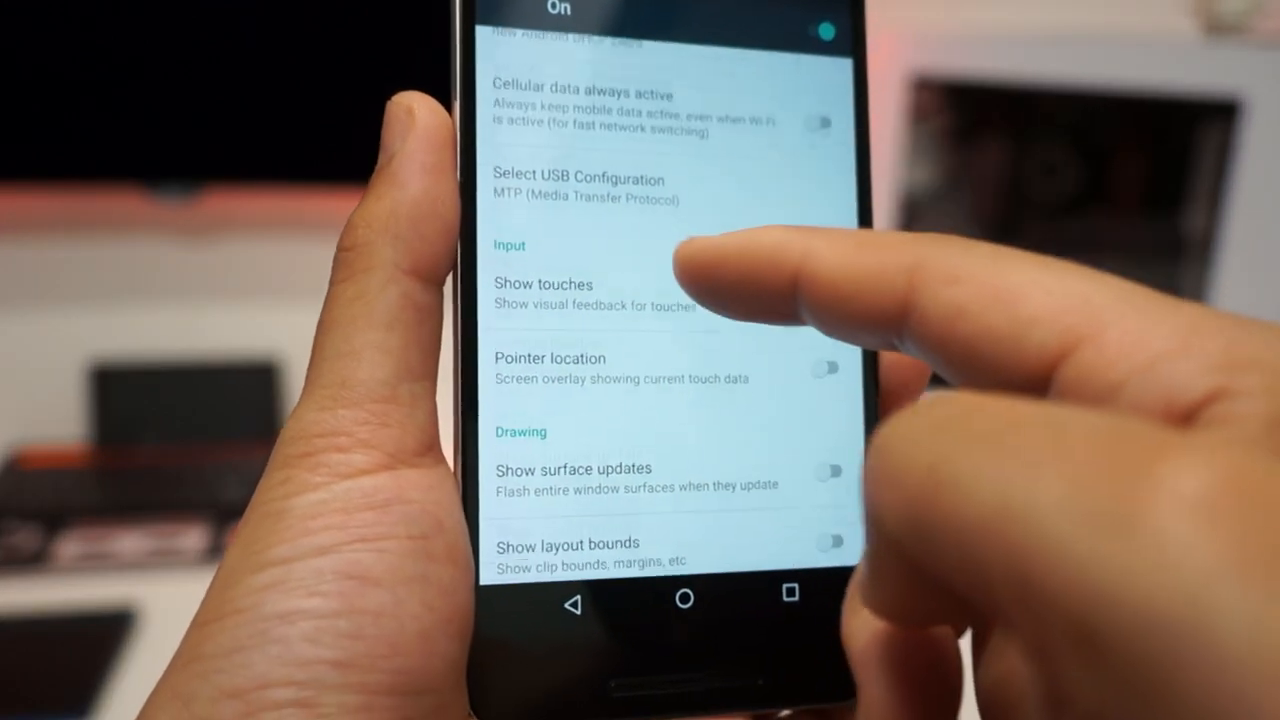
pyautogui.scroll(-3)
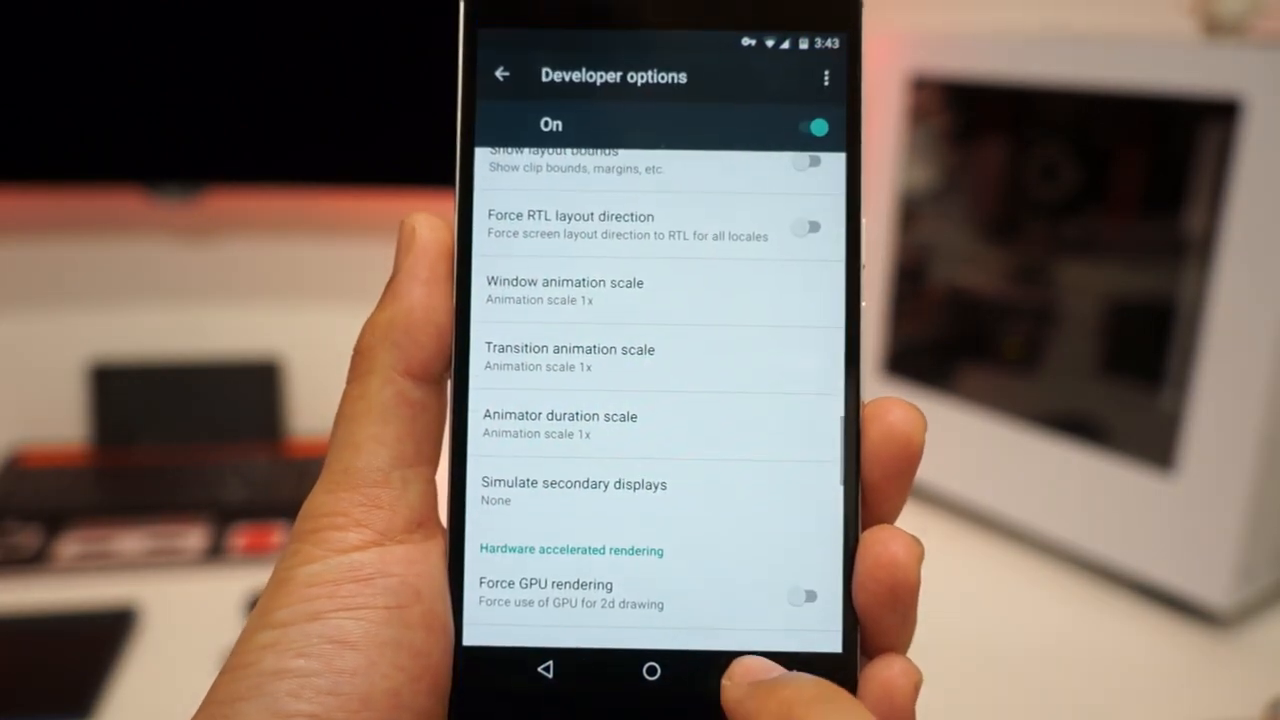
# Set window, transition and animator scales to 5x and enable Show CPU usage.
pyautogui.click(652, 672)
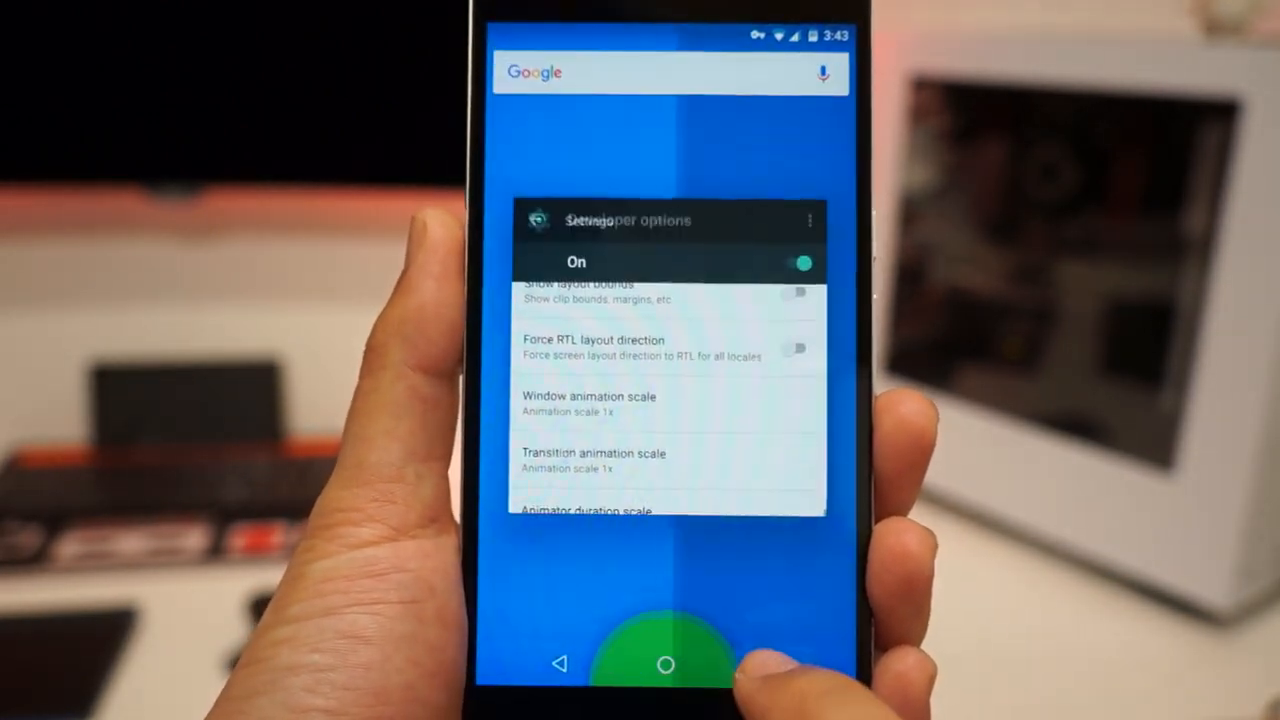
pyautogui.click(588, 396)
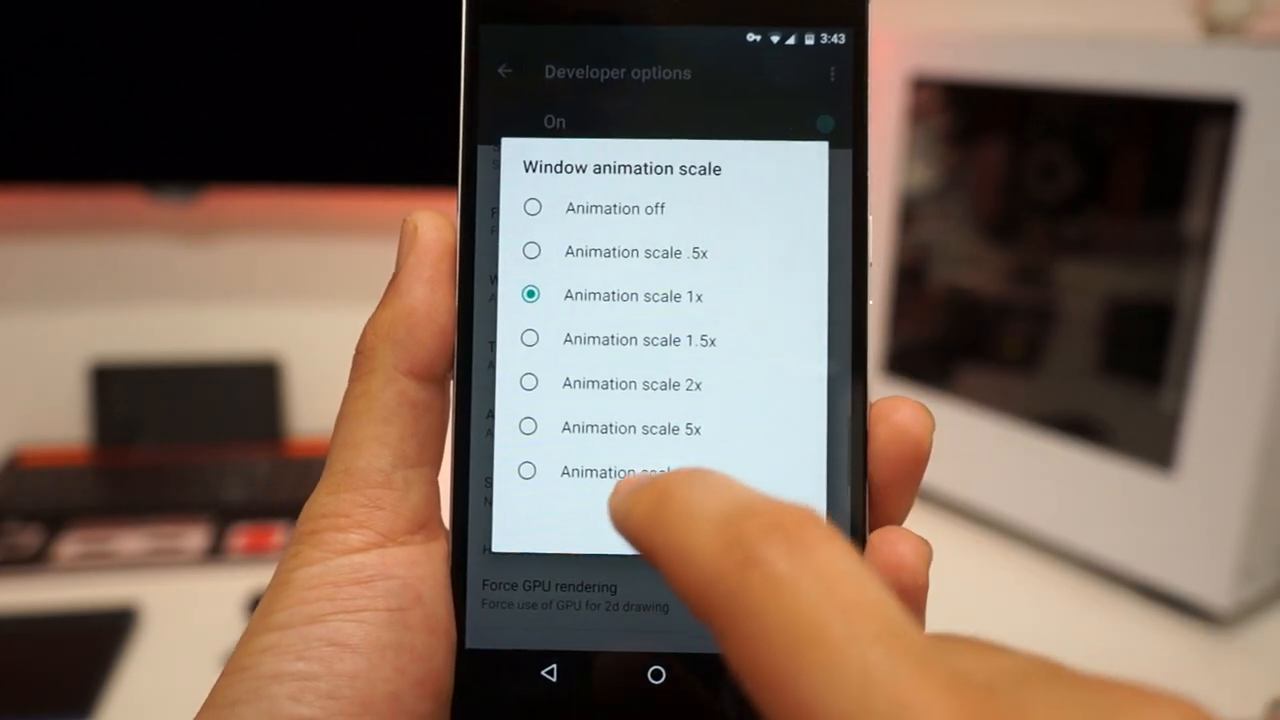
pyautogui.click(632, 428)
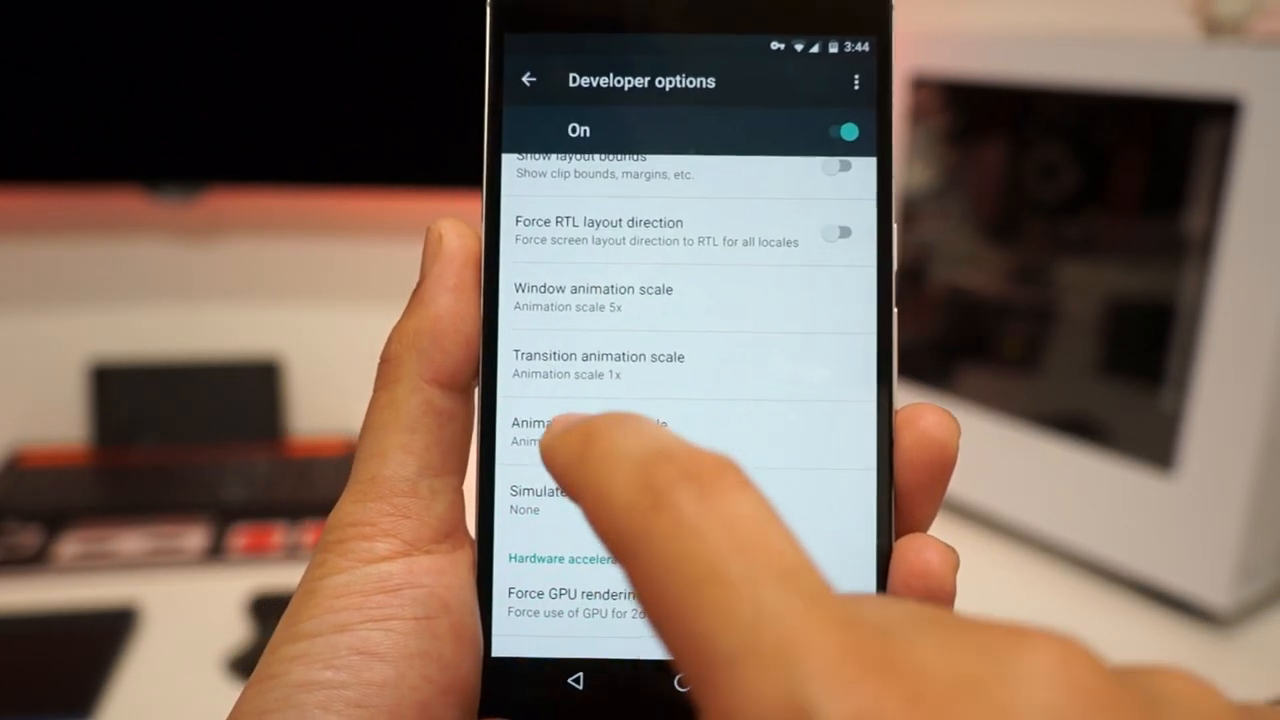
pyautogui.click(598, 364)
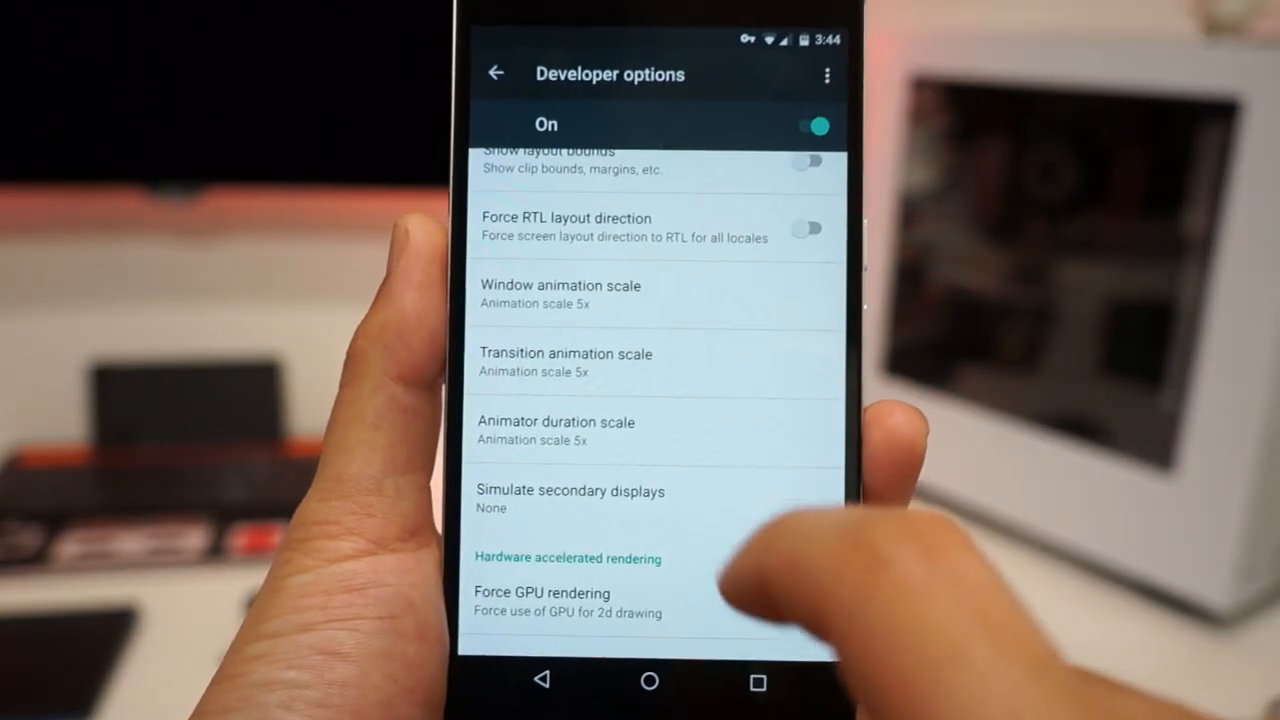
pyautogui.click(560, 294)
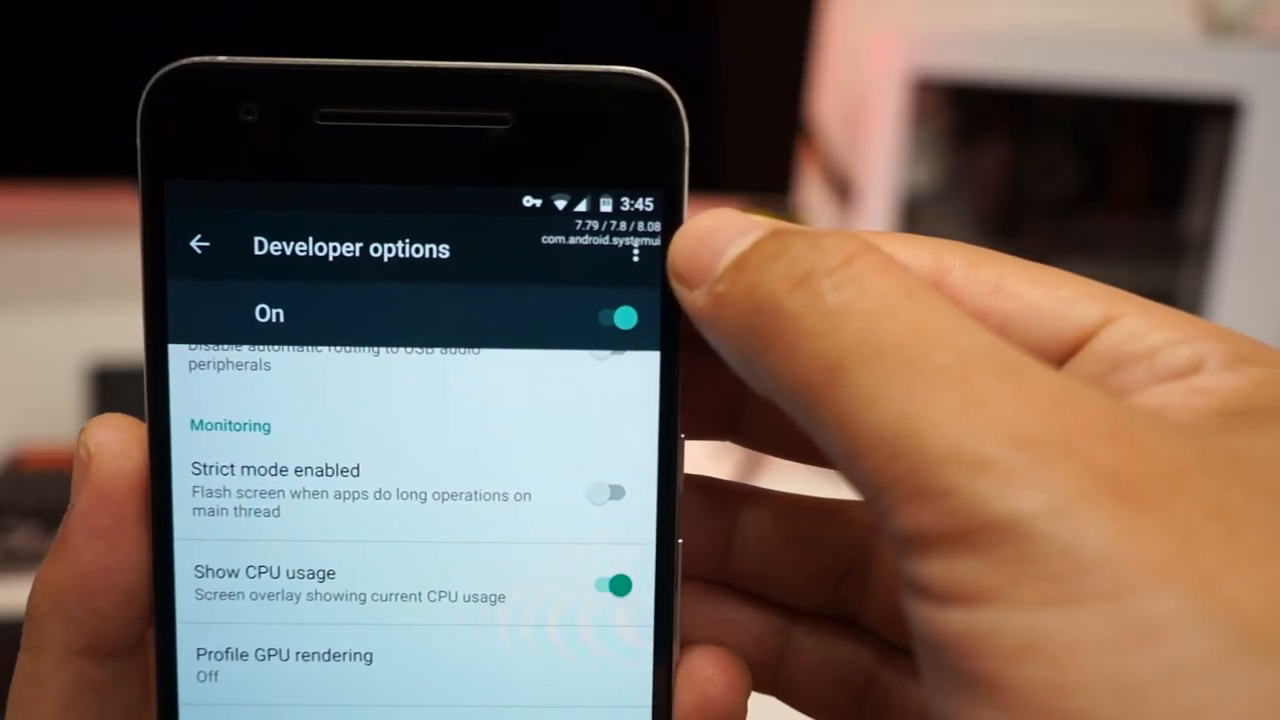
# Browse the Inactive apps list in Developer options, then pull down Quick Settings.
pyautogui.scroll(-3)
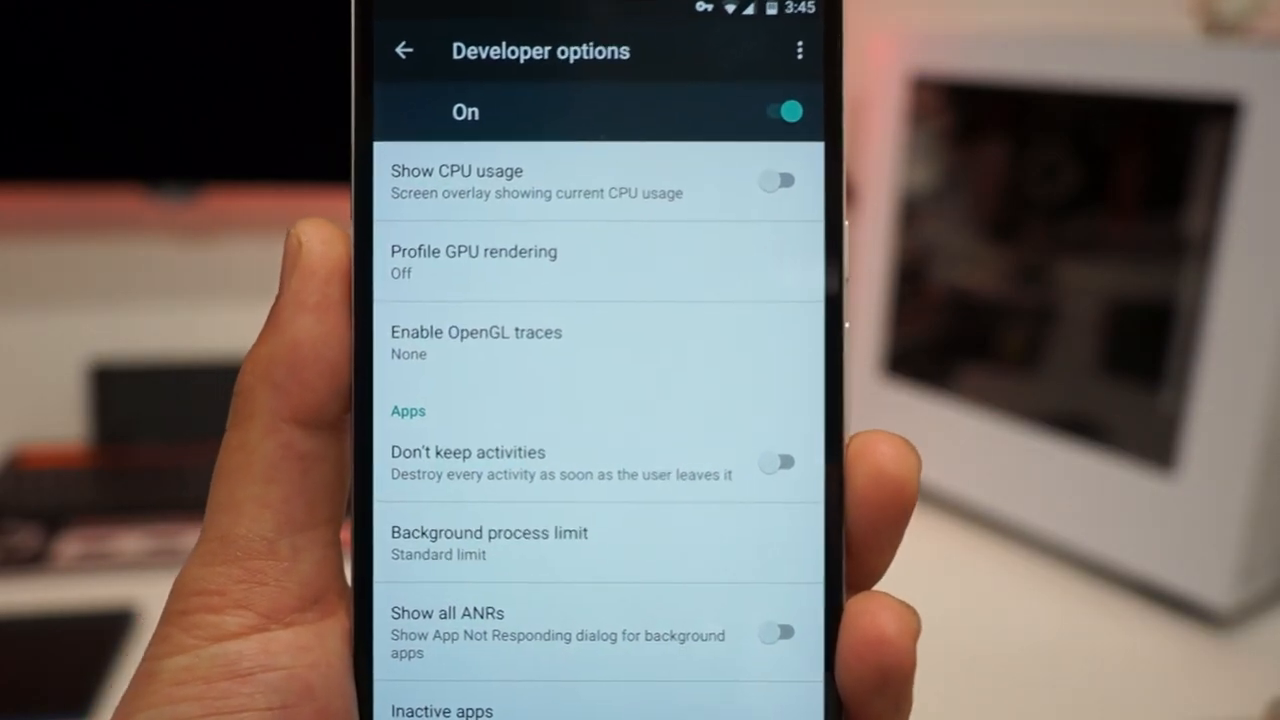
pyautogui.click(488, 544)
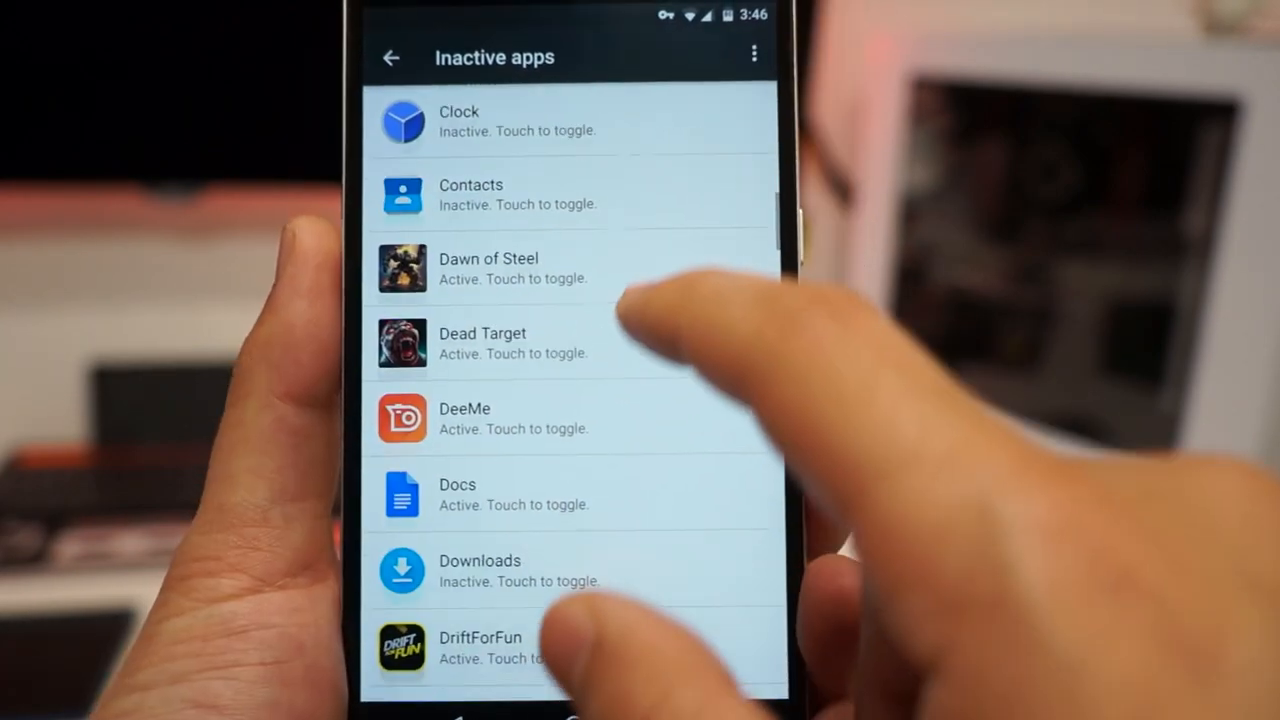
pyautogui.scroll(-3)
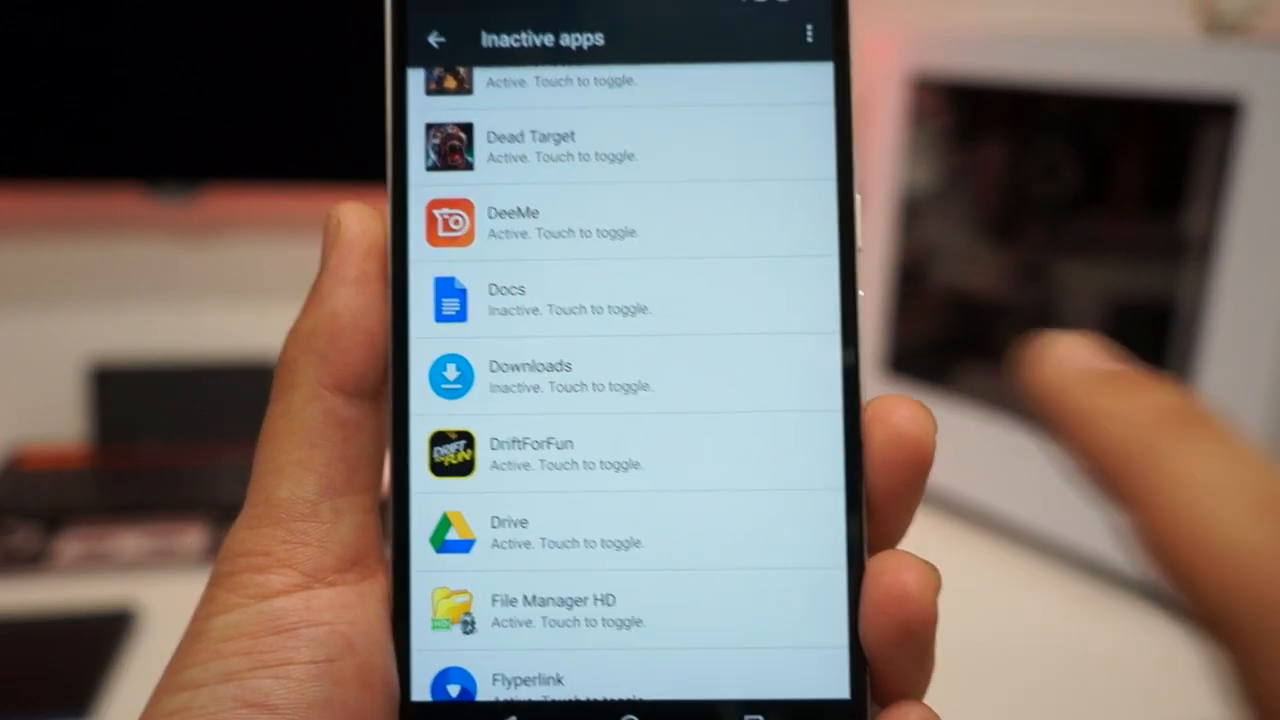
pyautogui.scroll(-3)
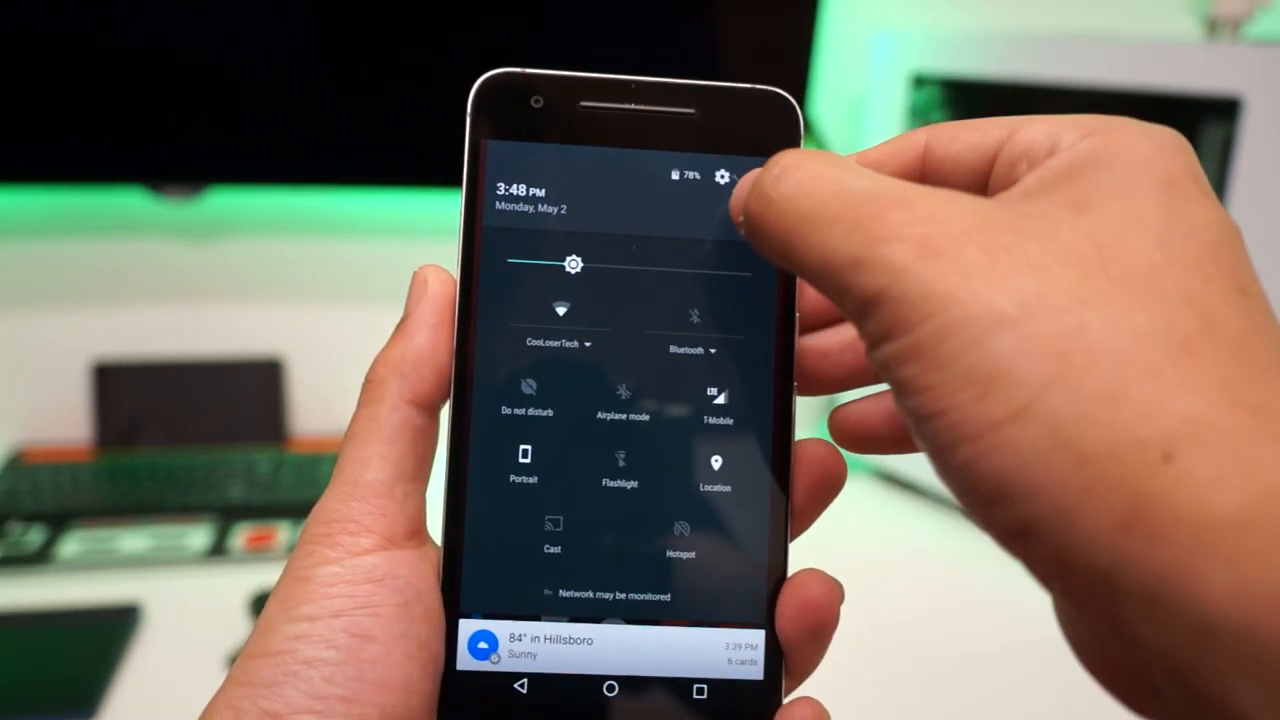
# Use the Quick Settings gear to reach the main Settings list at Wireless & networks.
pyautogui.click(728, 180)
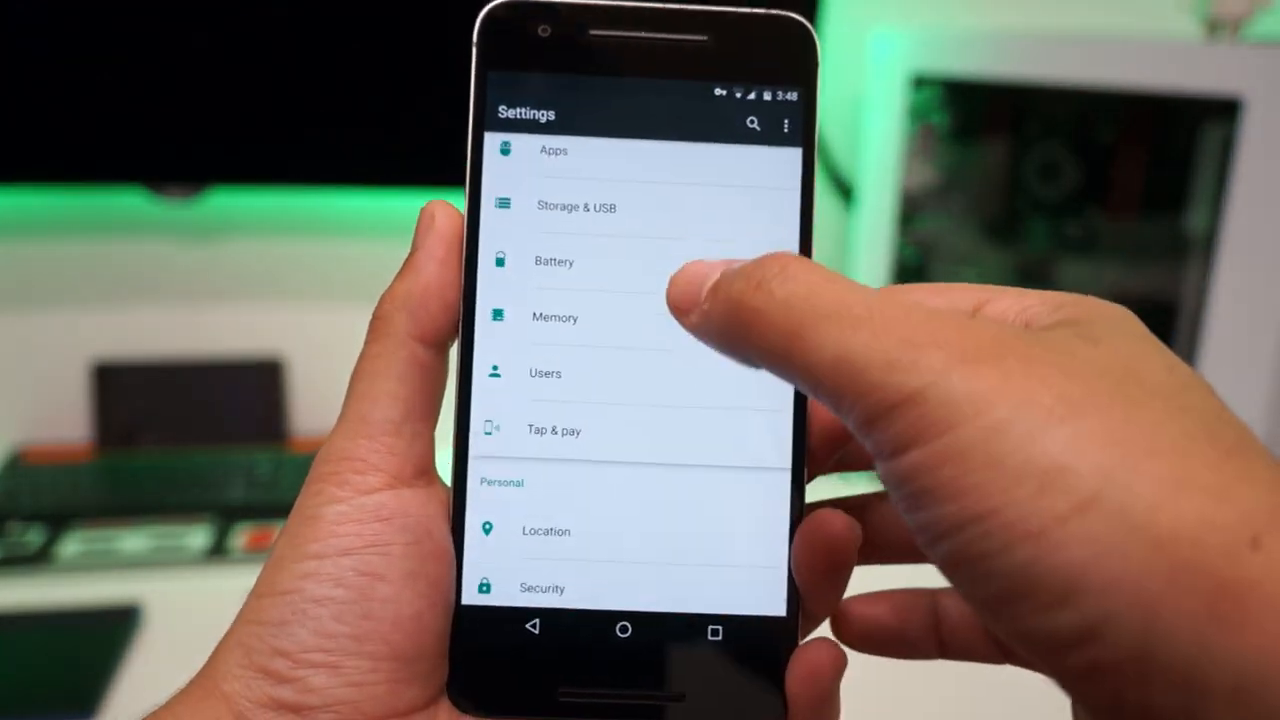
pyautogui.click(576, 206)
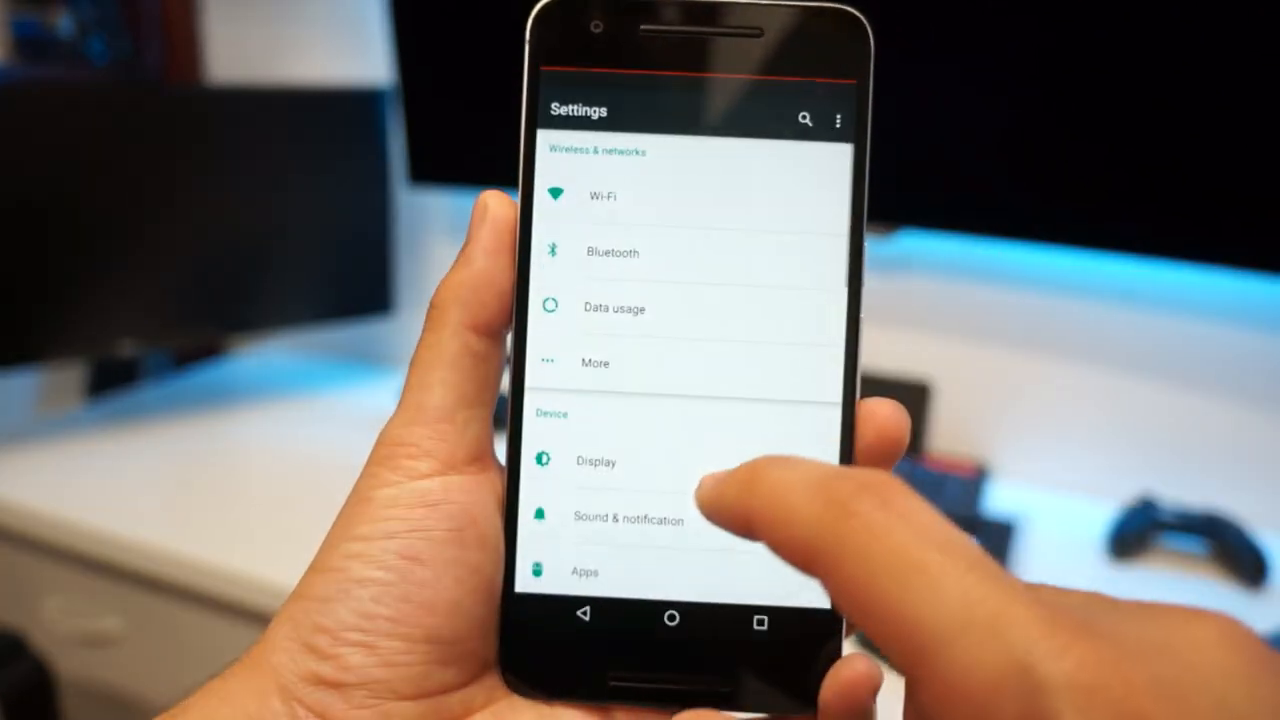
# Disable Google Play Movies & TV from its app info and confirm Disable App.
pyautogui.click(584, 572)
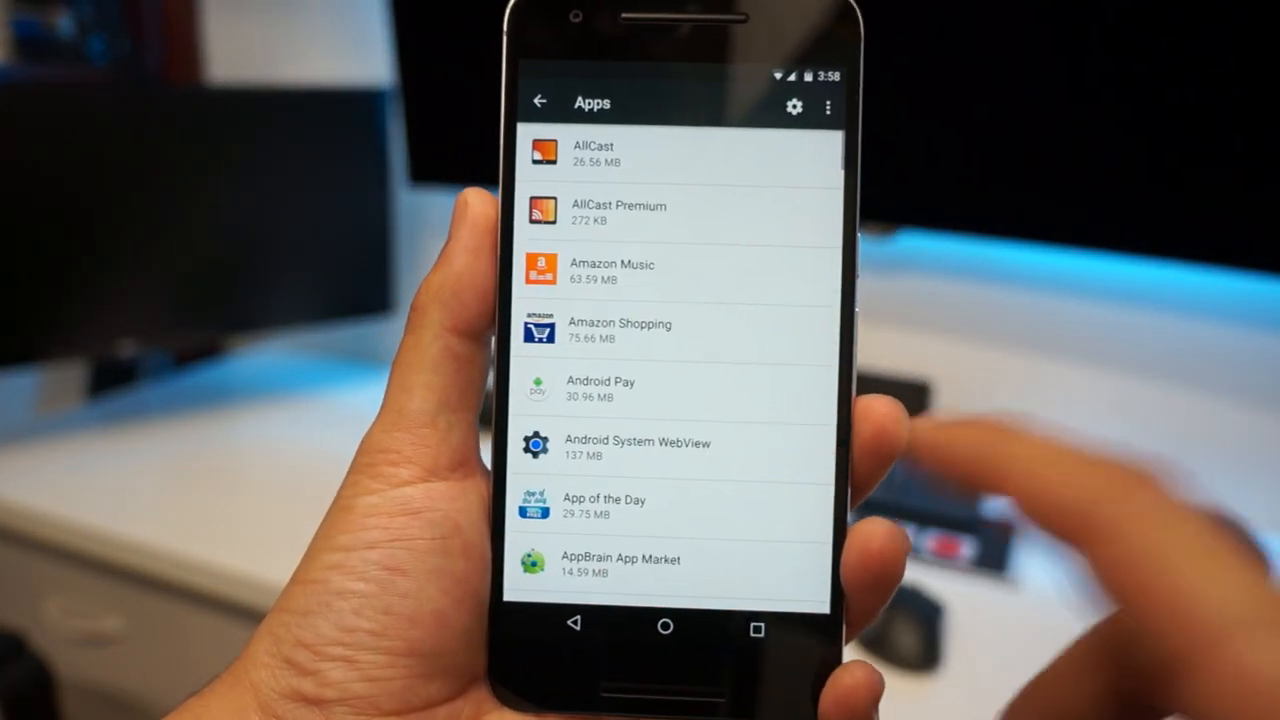
pyautogui.scroll(-3)
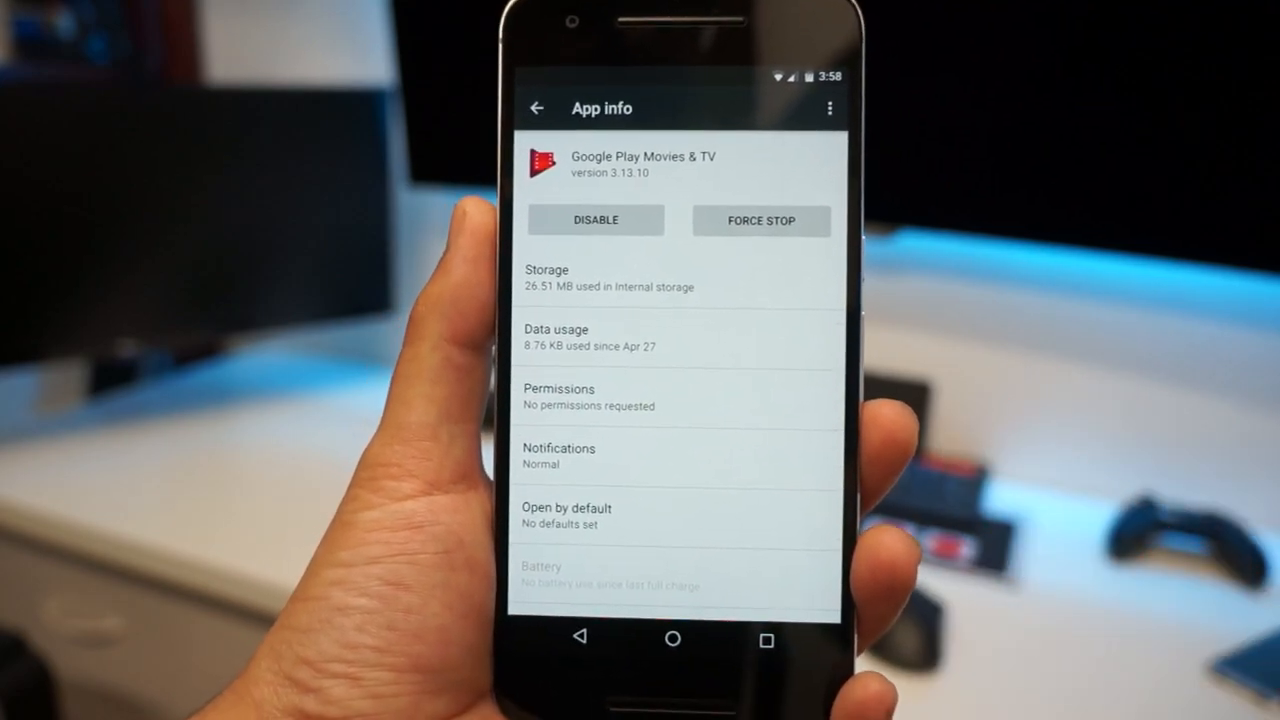
pyautogui.click(760, 220)
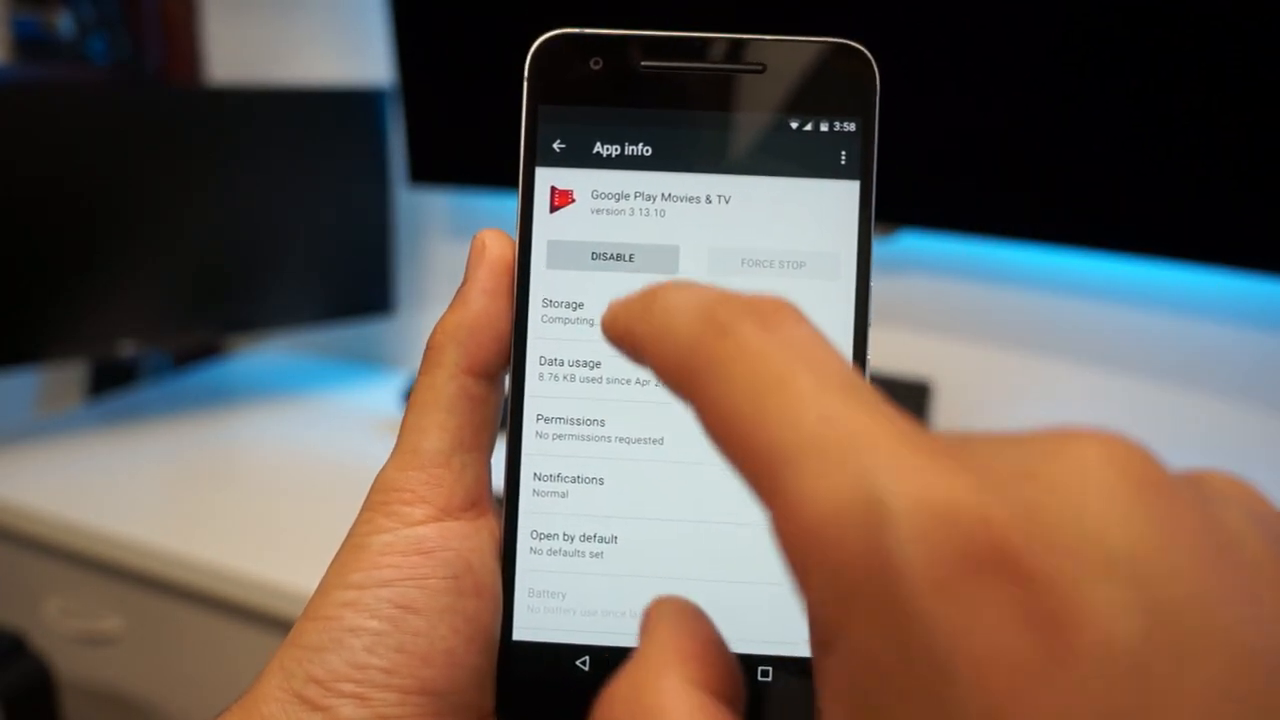
pyautogui.click(612, 256)
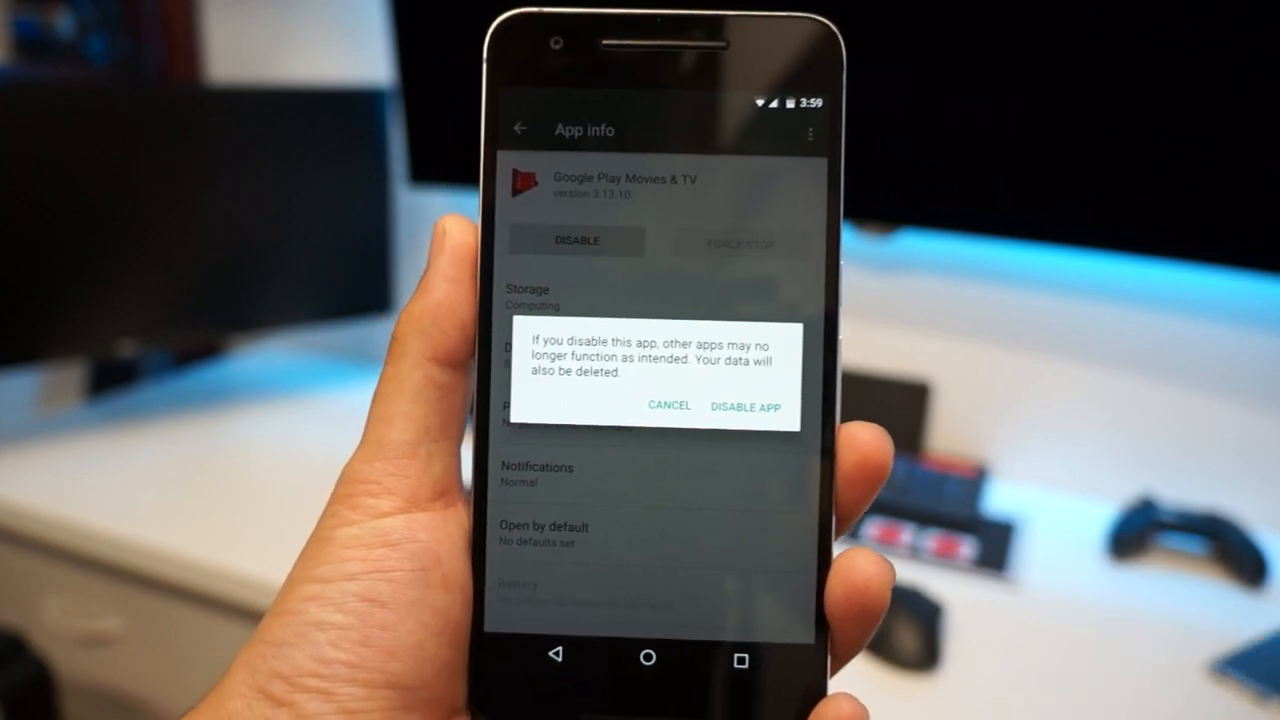
pyautogui.click(744, 408)
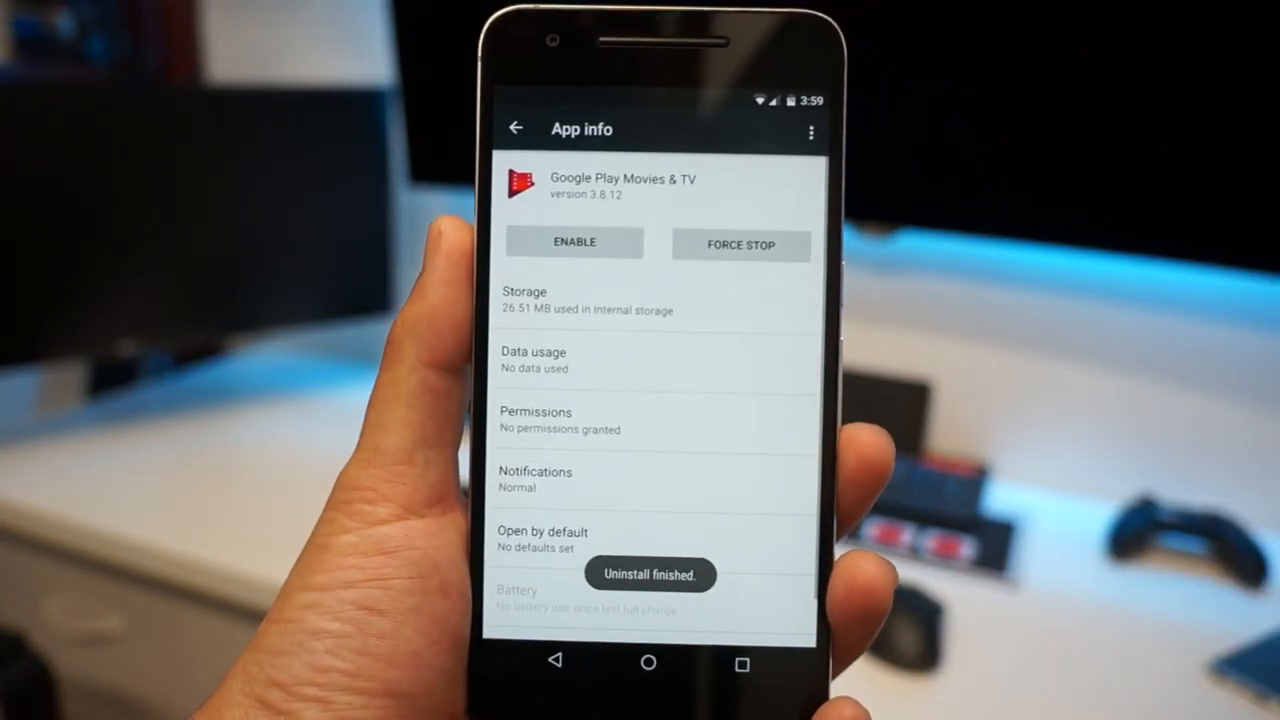
# Go back home and reopen the full Apps list to review it.
pyautogui.click(648, 660)
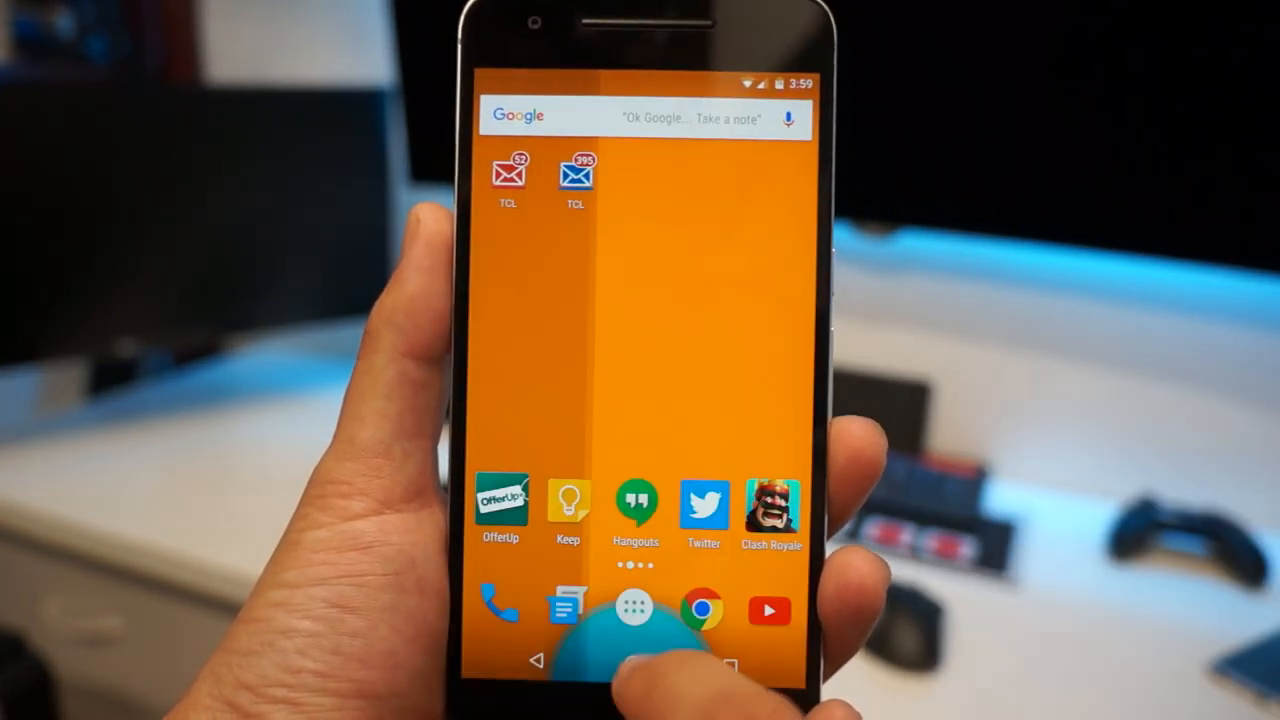
pyautogui.click(636, 610)
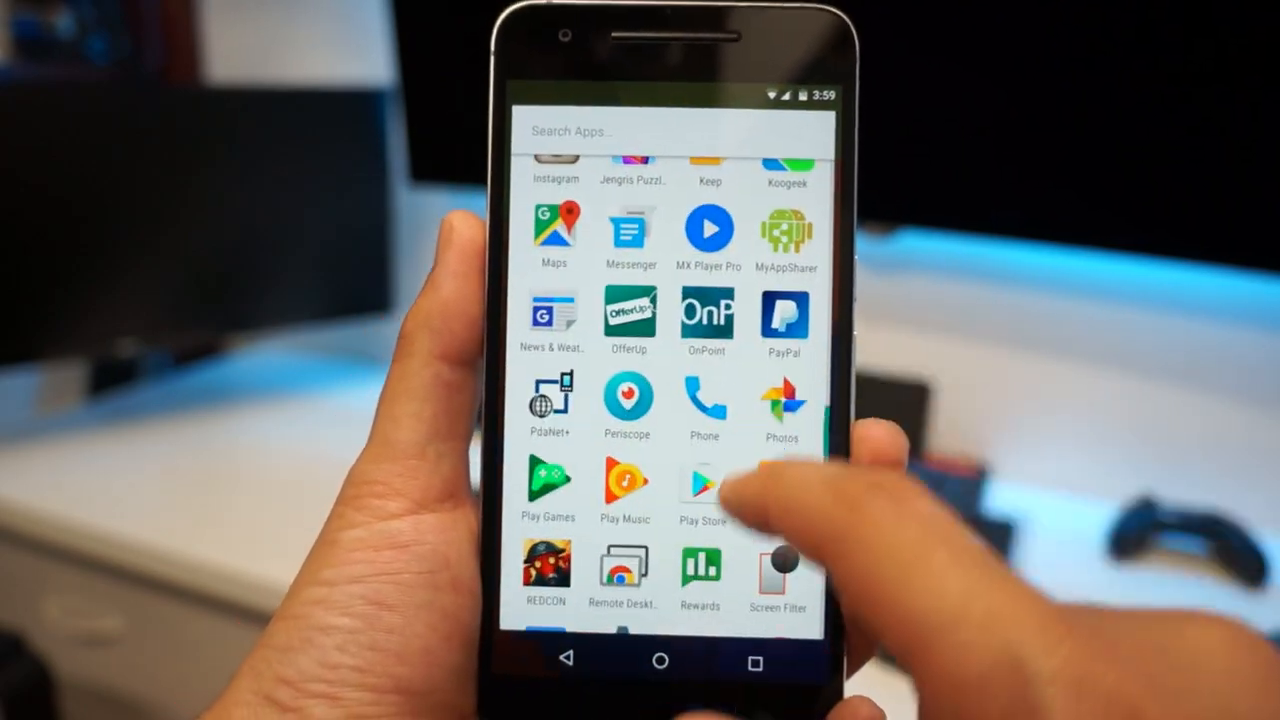
pyautogui.scroll(-3)
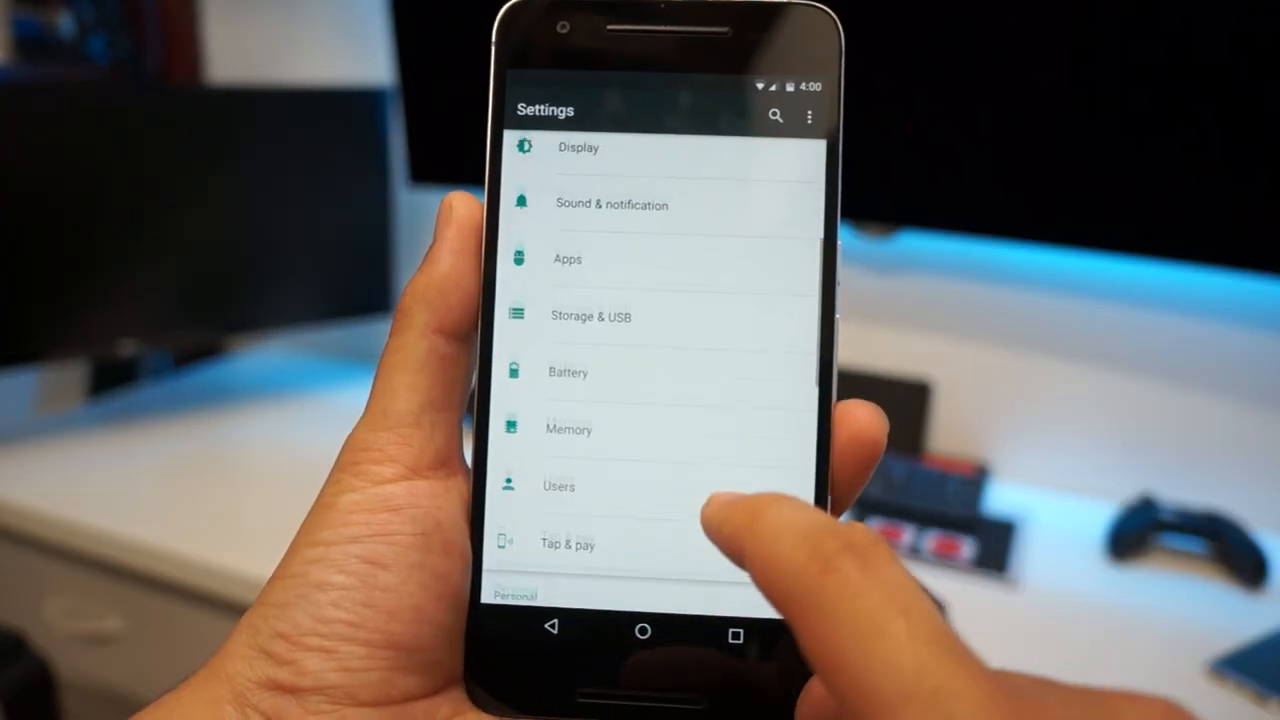
# Filter the Apps list to show only Disabled apps.
pyautogui.click(568, 260)
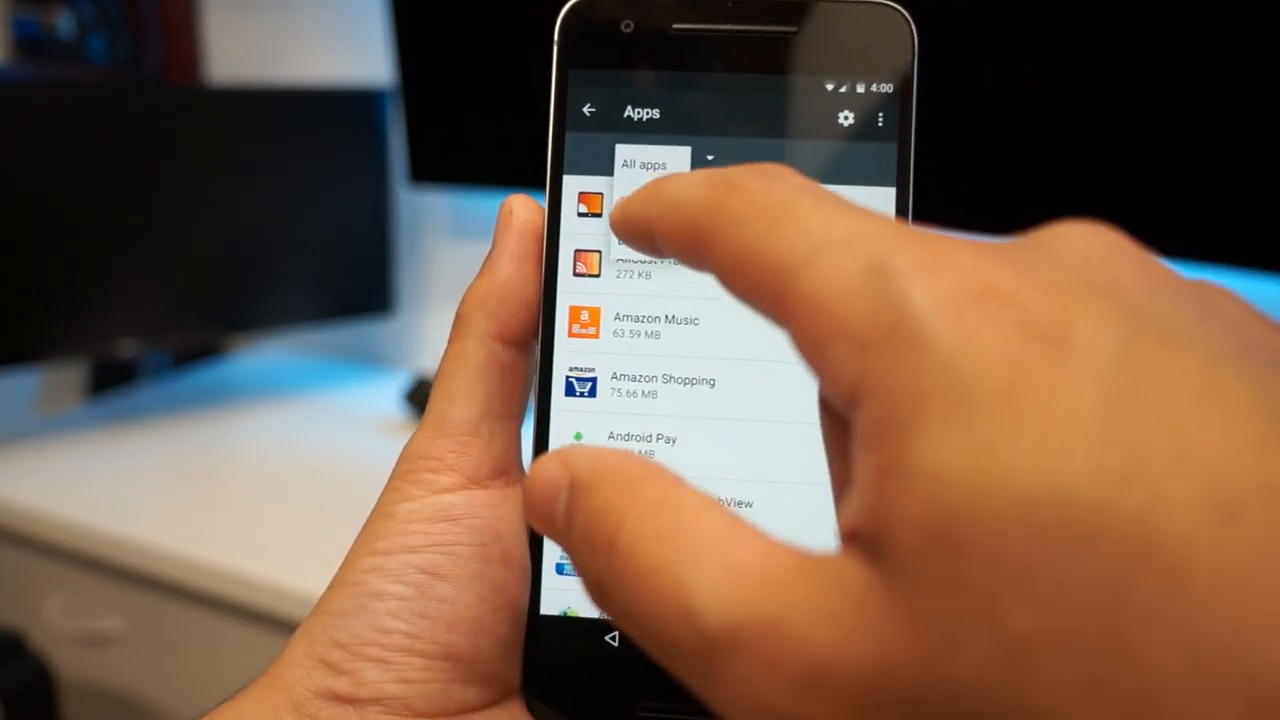
pyautogui.scroll(-3)
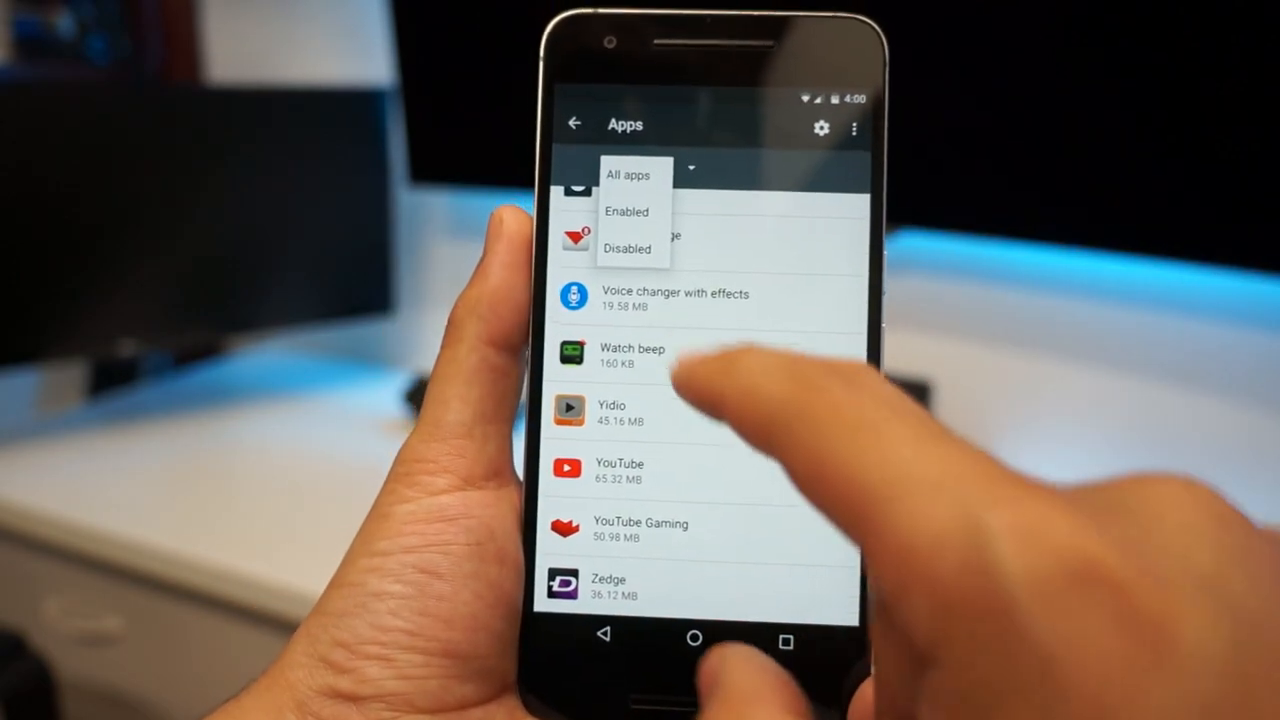
pyautogui.click(628, 248)
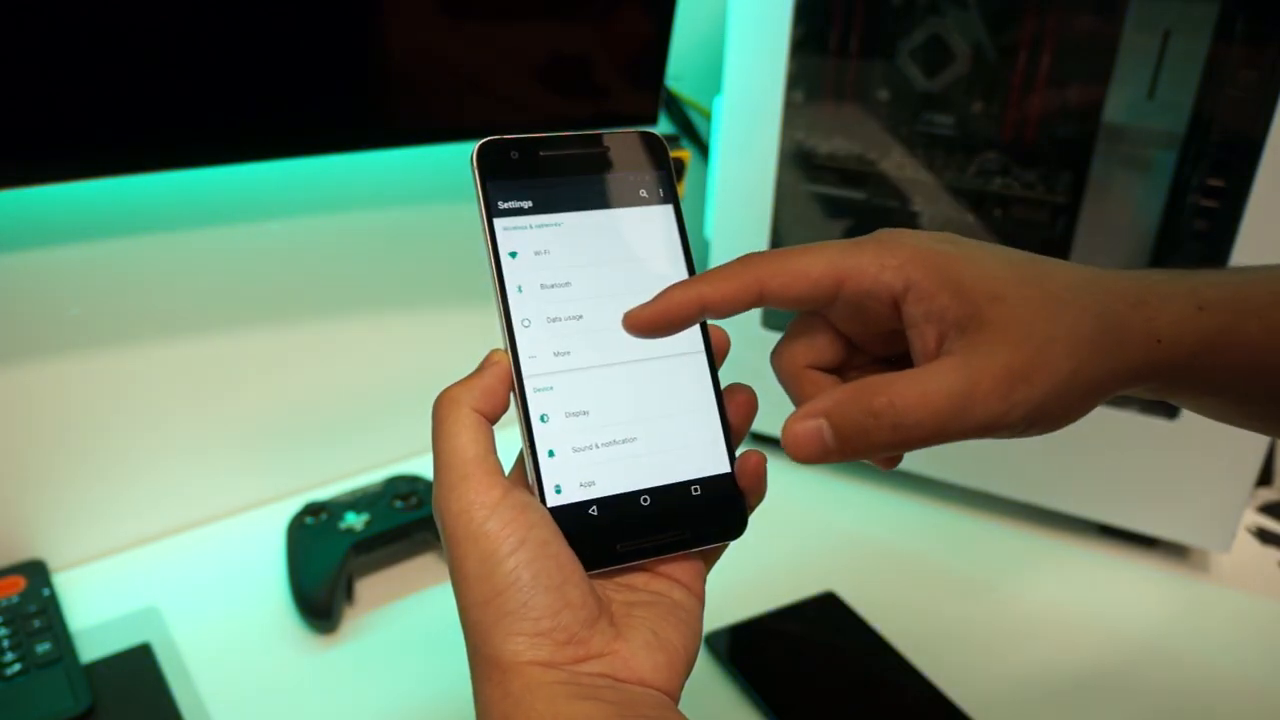
# Switch on NFC under More wireless and network settings.
pyautogui.click(562, 352)
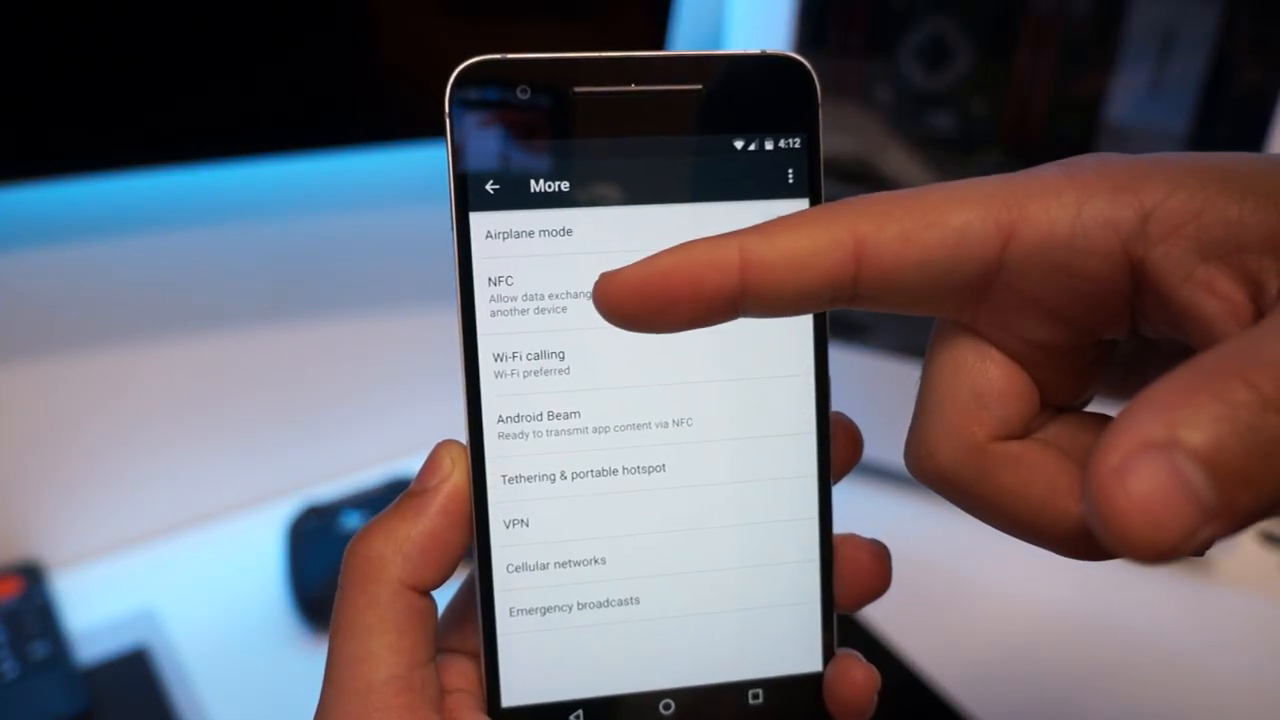
pyautogui.click(600, 290)
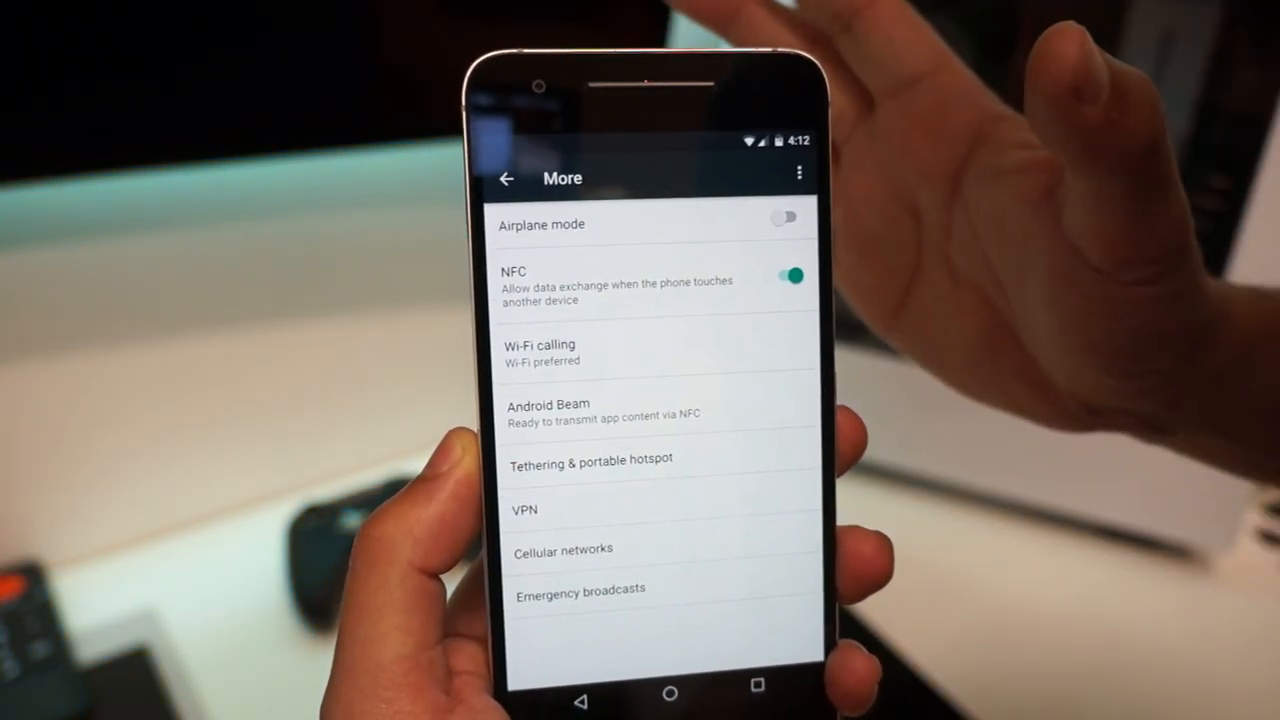